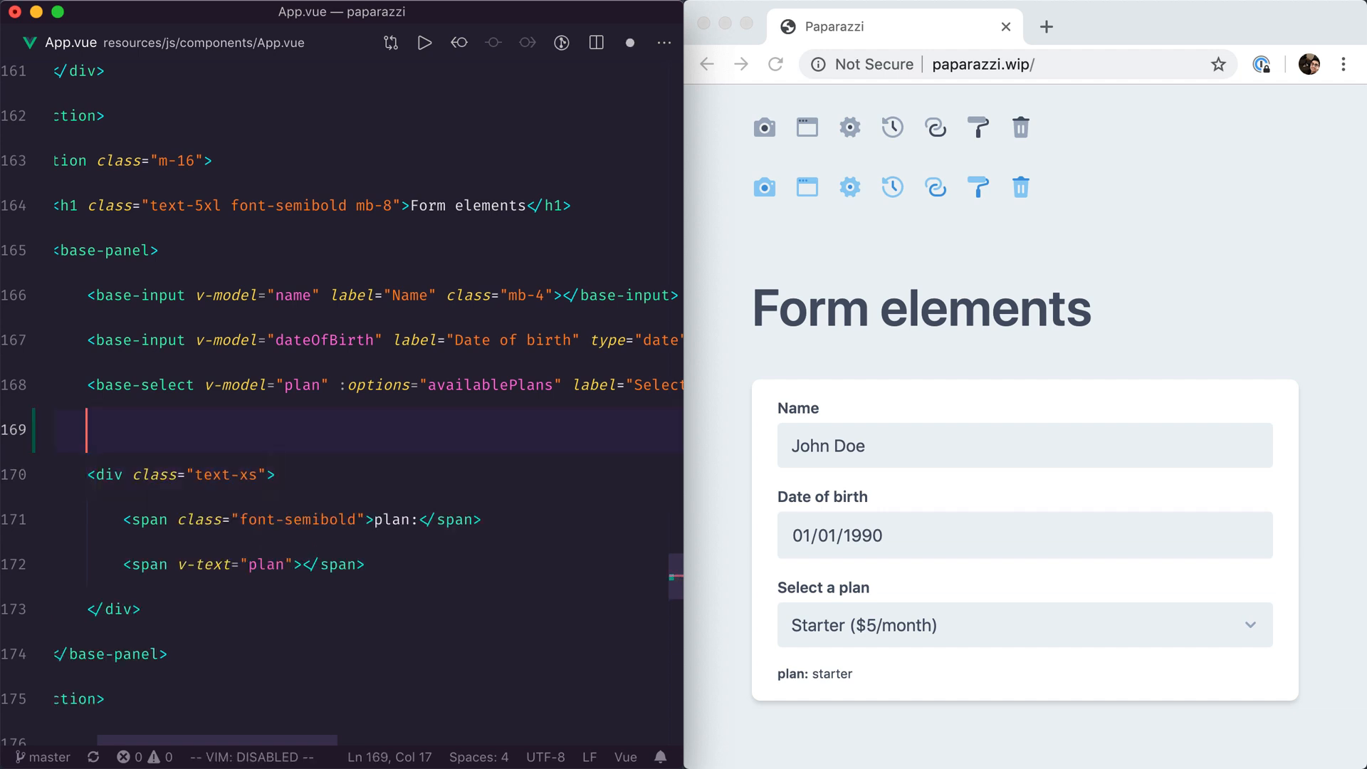
Add <base-checkbox v-model="subscribeToNewsletter" label="Subscribe me to your monthly newsletter"> below the base-select in App.vue.
{"action": "type", "text": "base-checkbox ></base-checkbox>"}
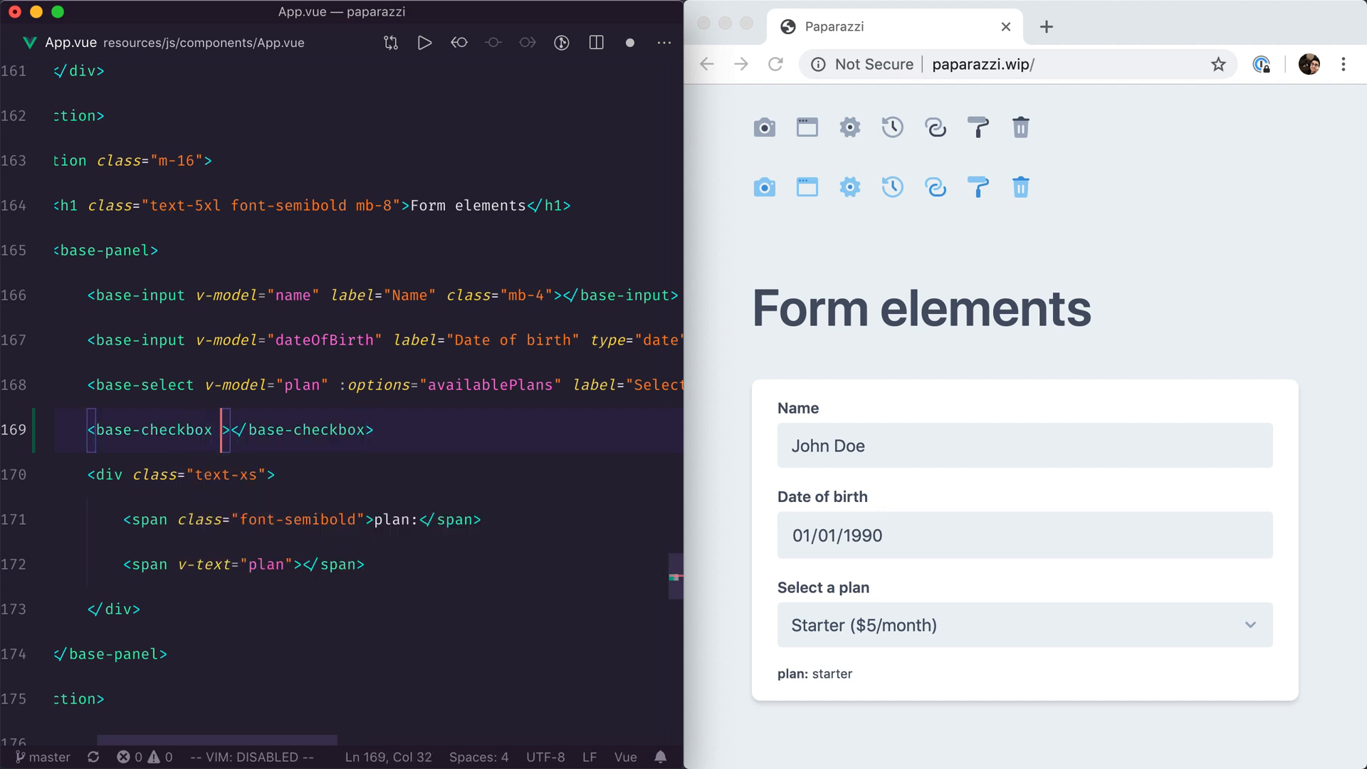
{"action": "type", "text": "v-model="}
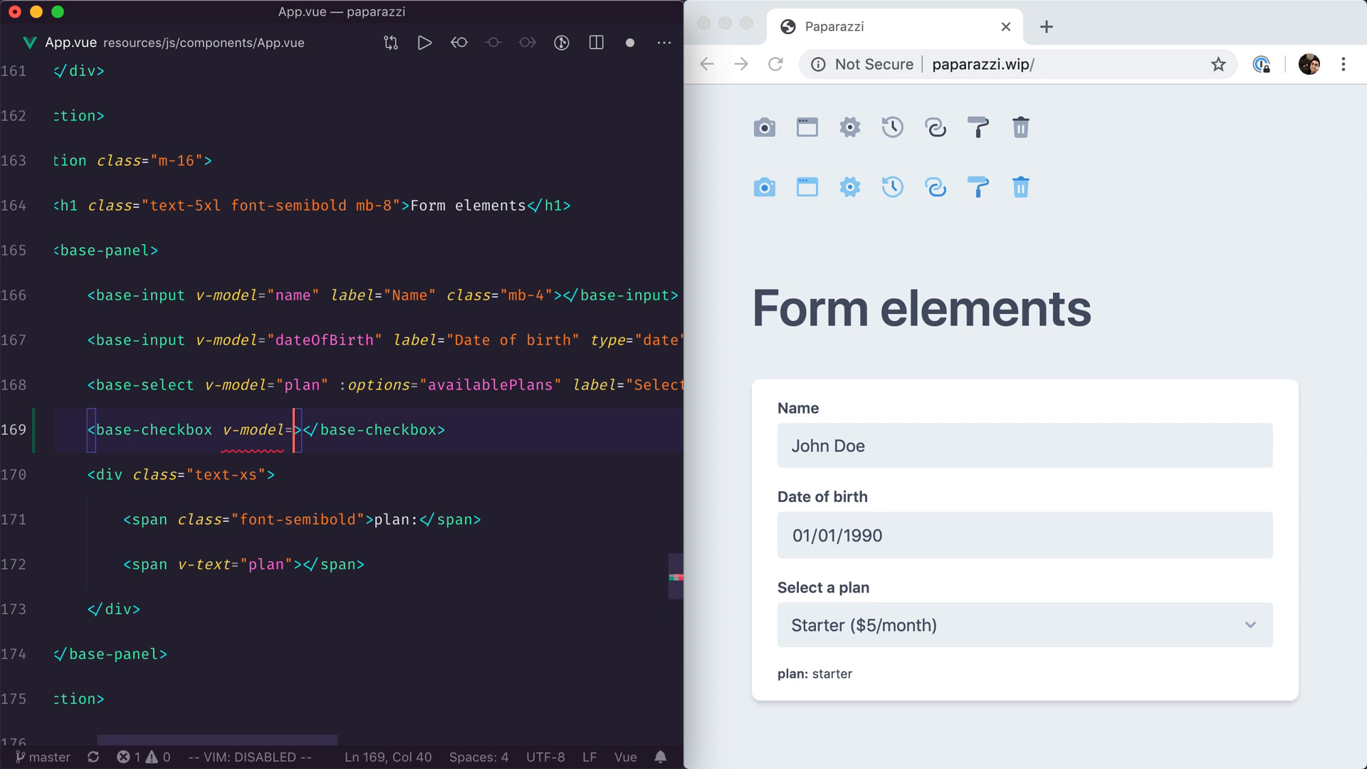
{"action": "type", "text": "\"\" label=\""}
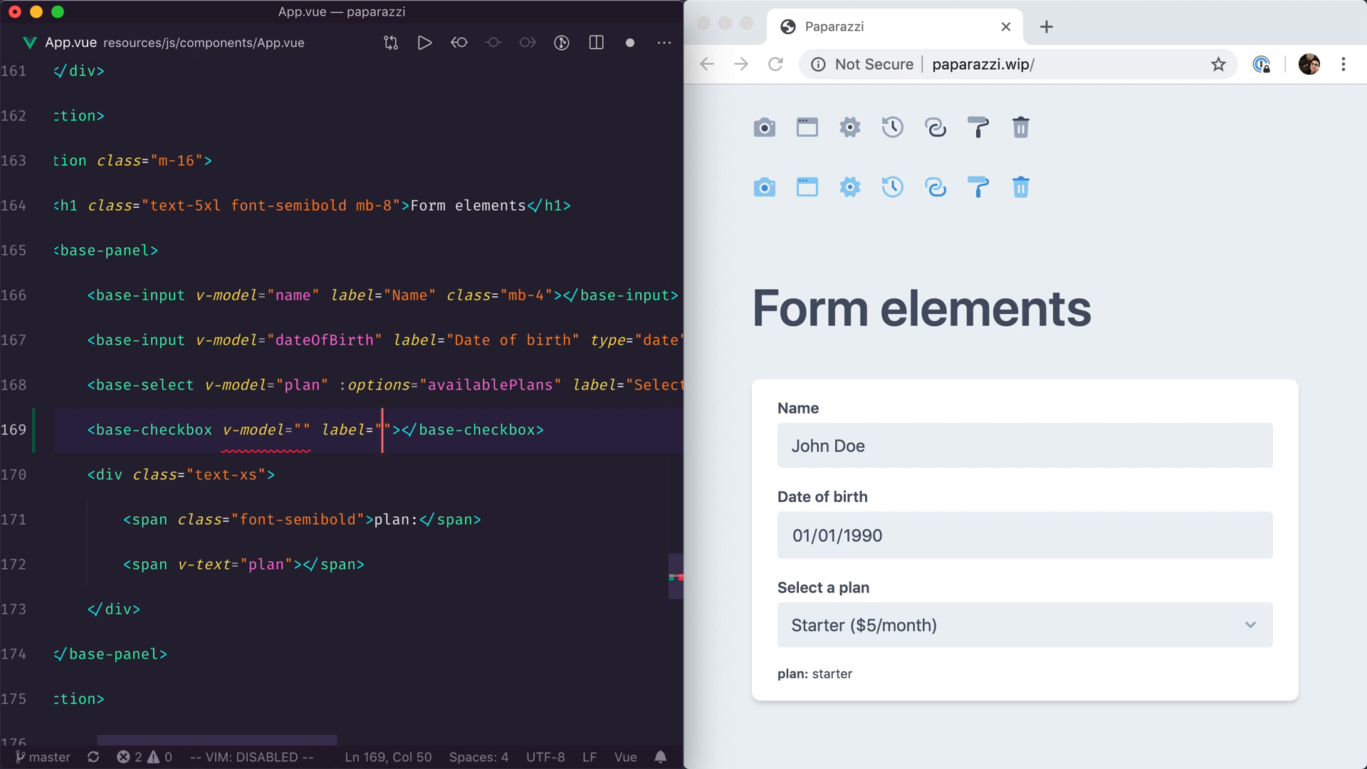
{"action": "type", "text": "Subscribe me to"}
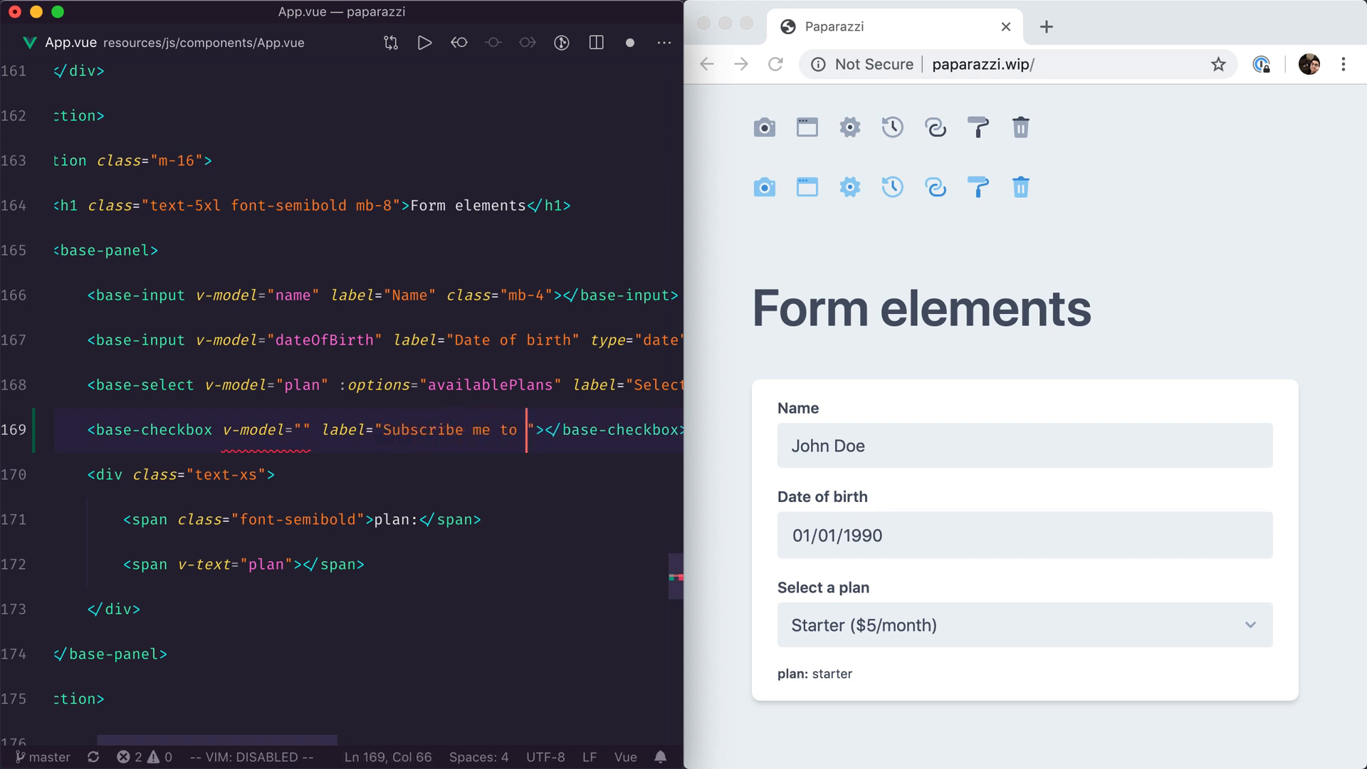
{"action": "type", "text": "your monthly newsletter"}
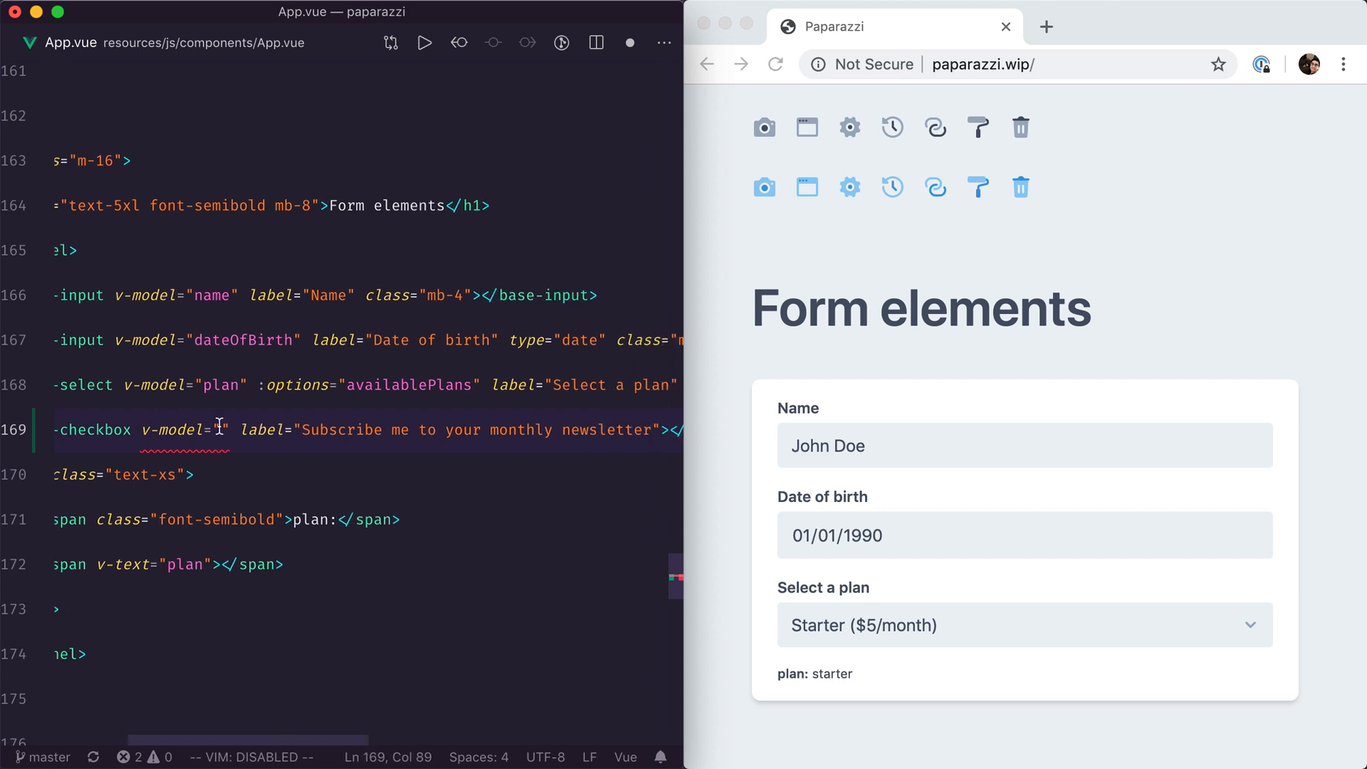
{"action": "type", "text": "subscribeTo"}
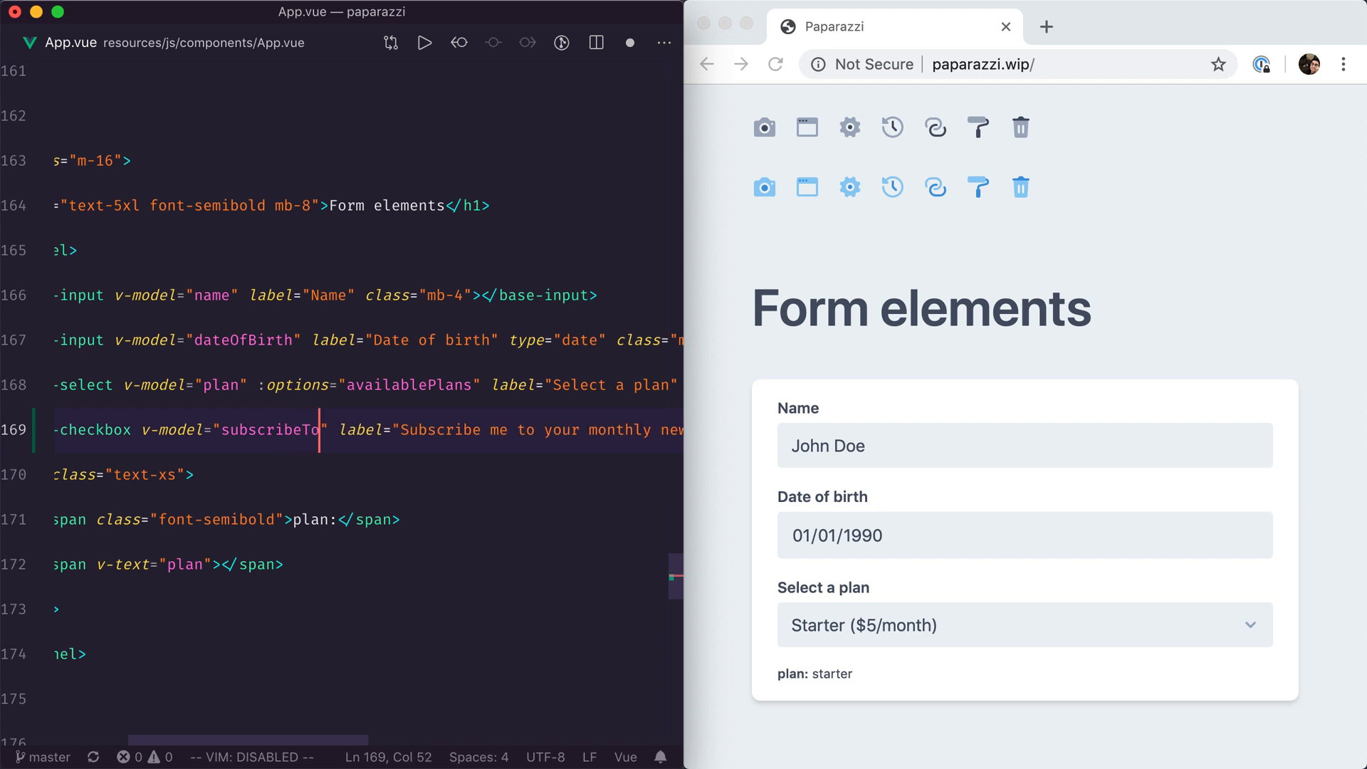
{"action": "type", "text": "Newsletter"}
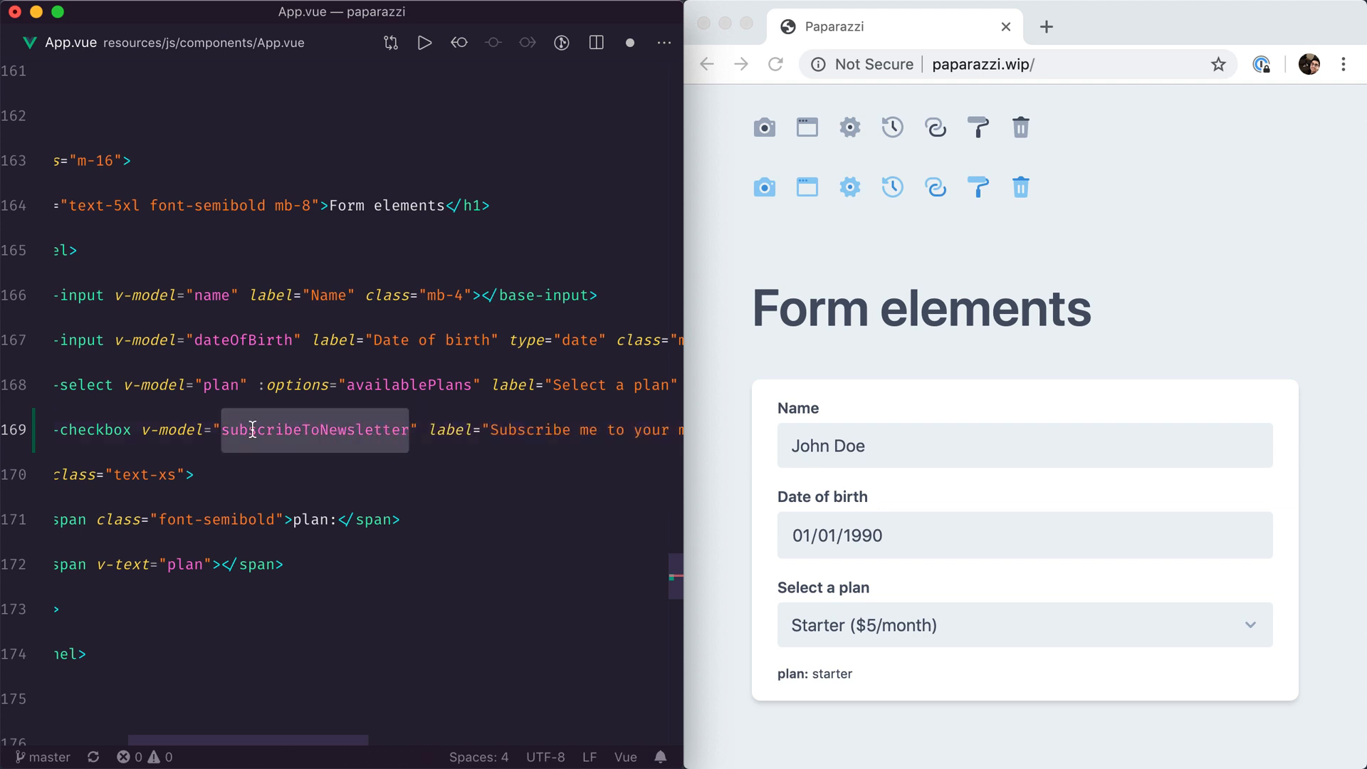
{"action": "scroll", "scroll_direction": "down", "scroll_amount": 3}
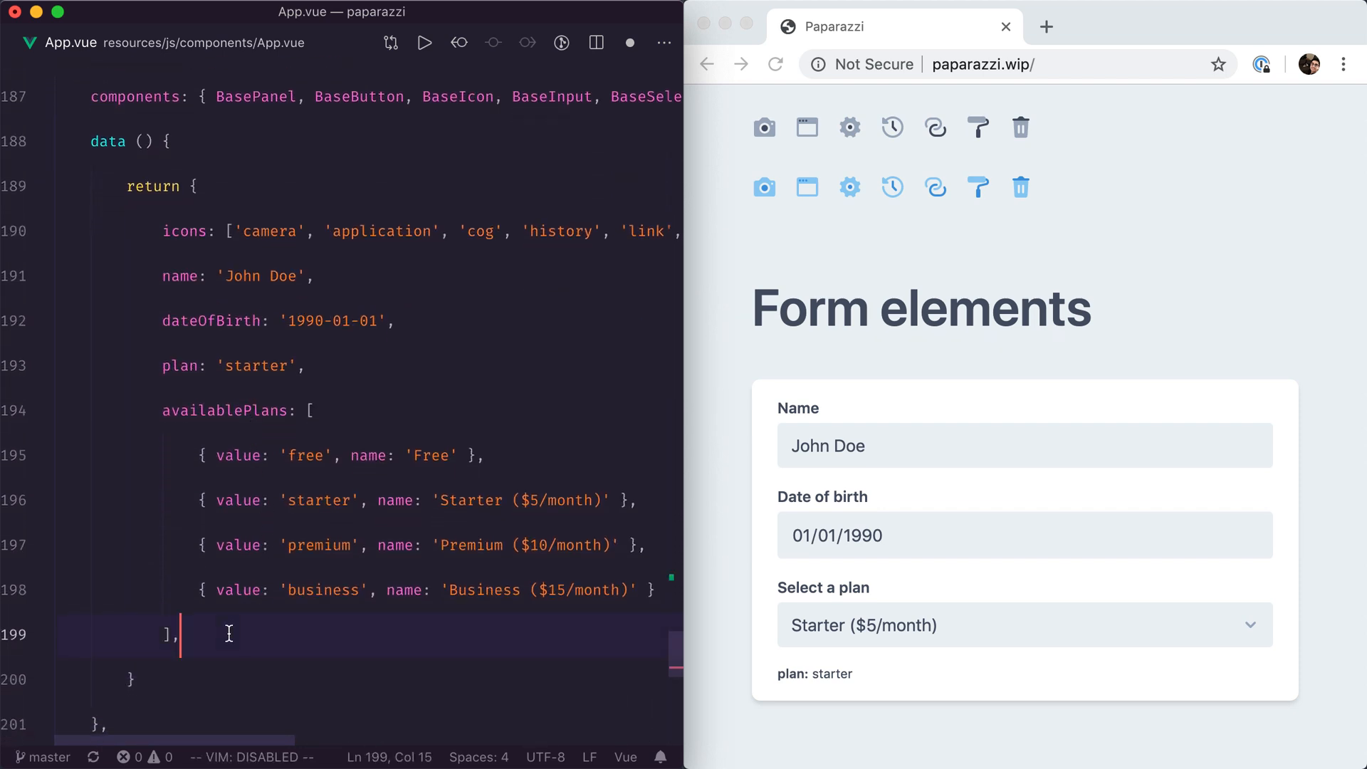
Add subscribeToNewsletter: false to App.vue's data() object.
{"action": "type", "text": "subscribeToNewsletter: f"}
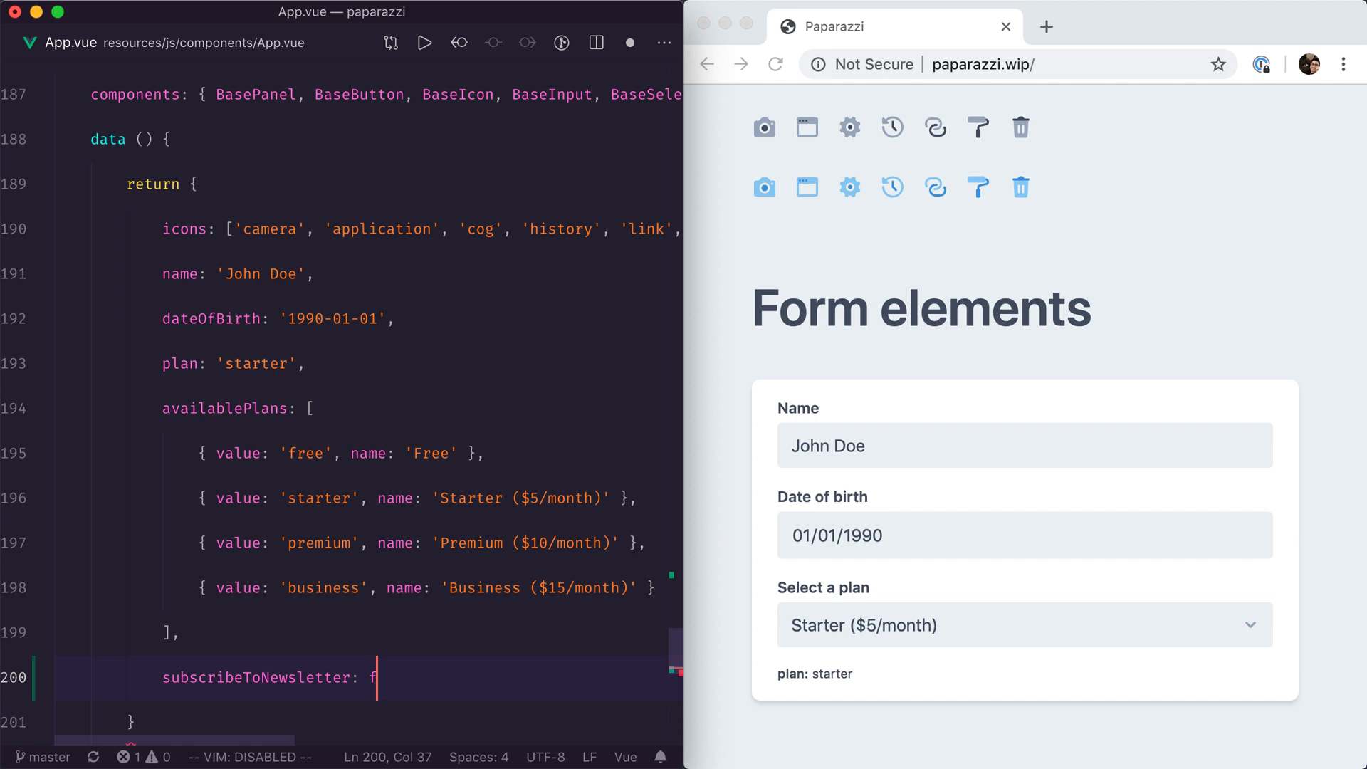
{"action": "type", "text": "alse,"}
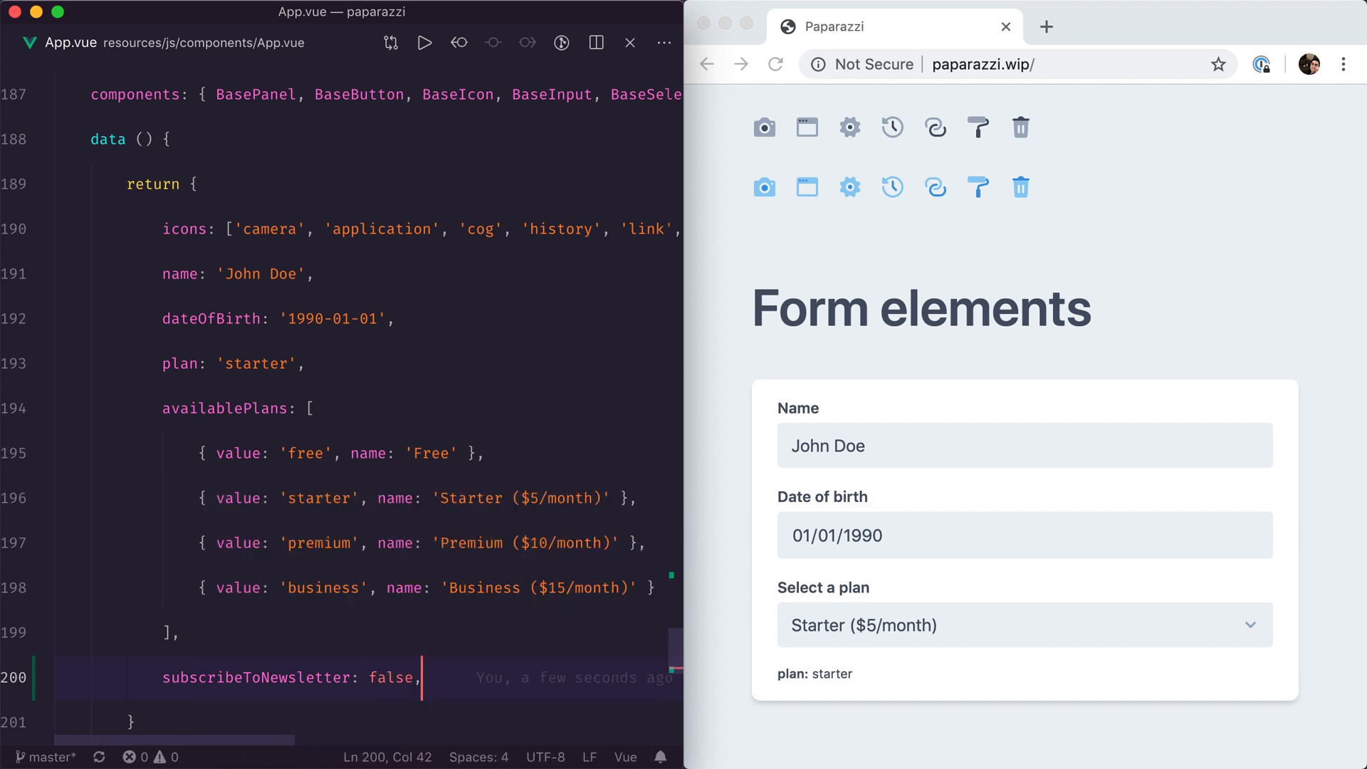
{"action": "scroll", "scroll_direction": "up", "scroll_amount": 3}
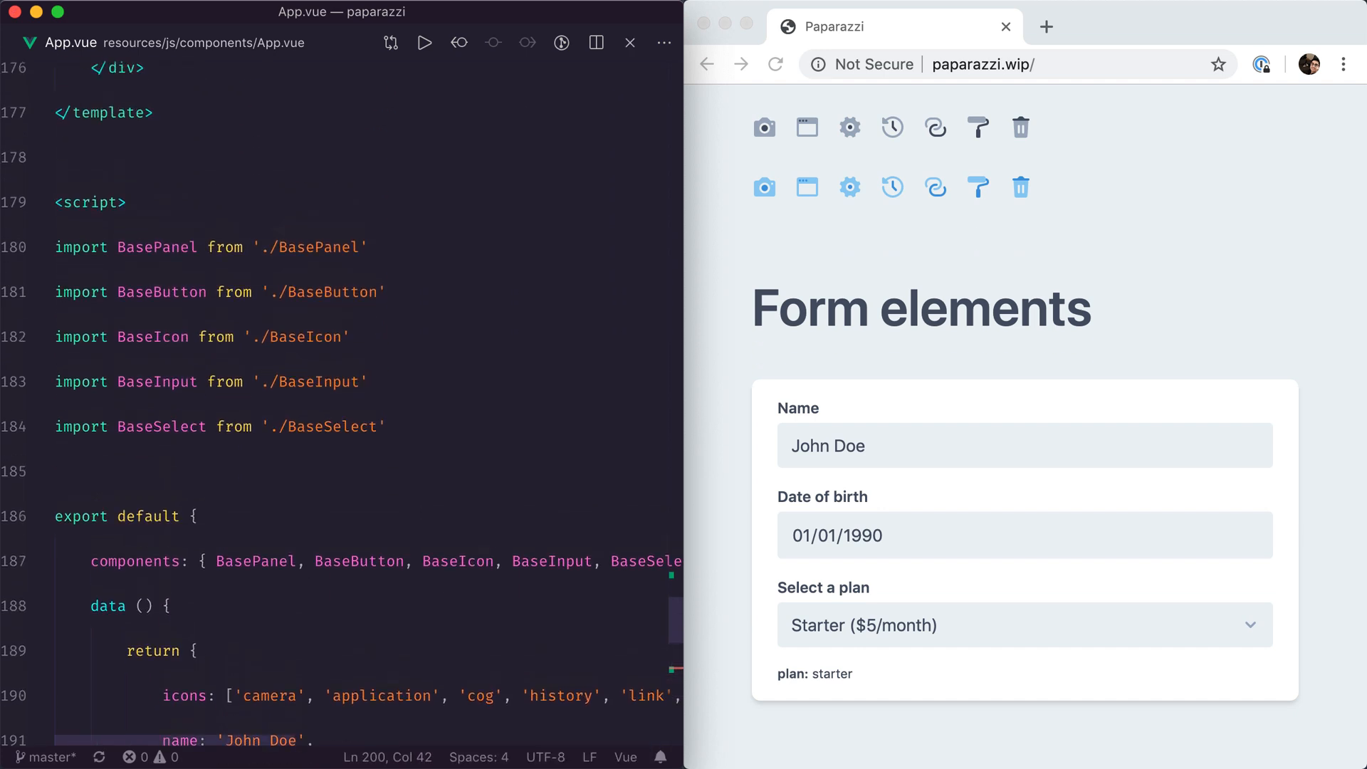
{"action": "scroll", "scroll_direction": "up", "scroll_amount": 3}
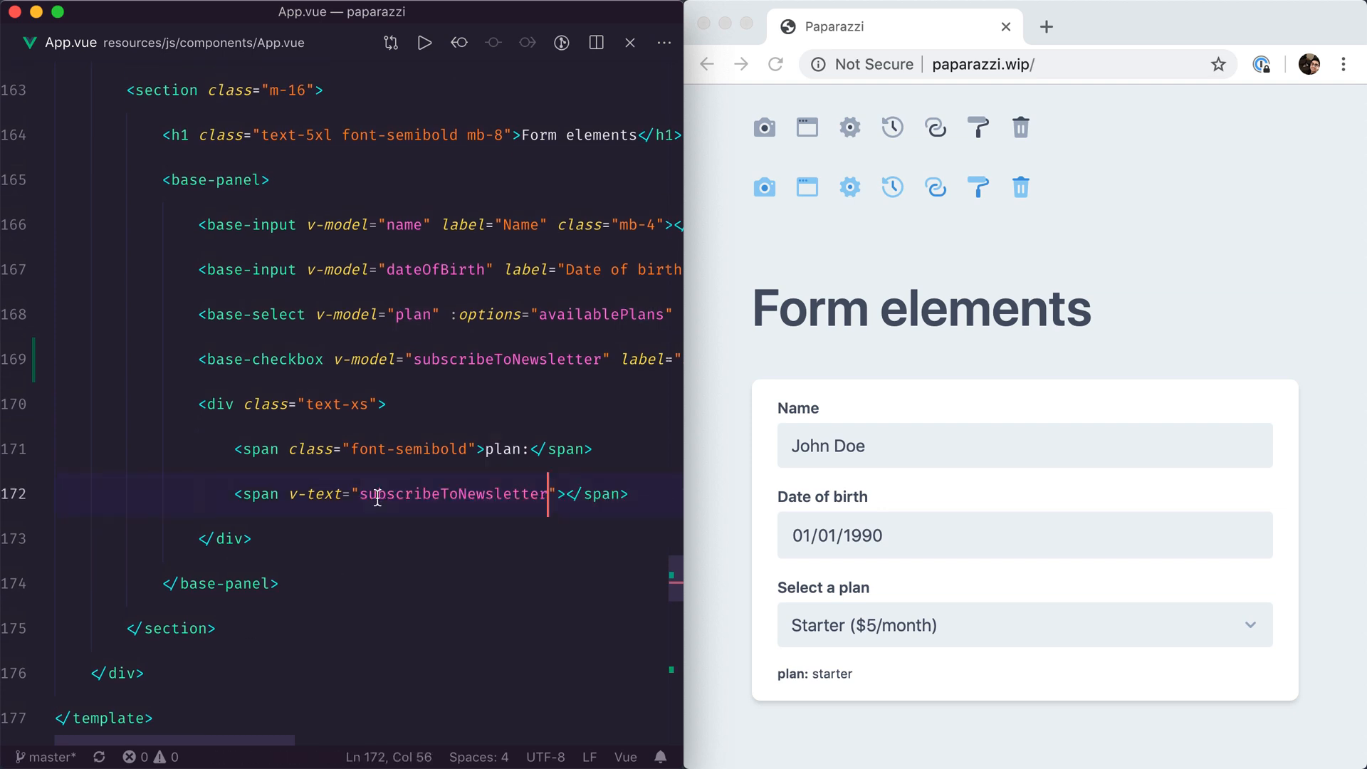
Make the debug line show subscribeToNewsletter ? 'true' : 'false'.
{"action": "type", "text": "?"}
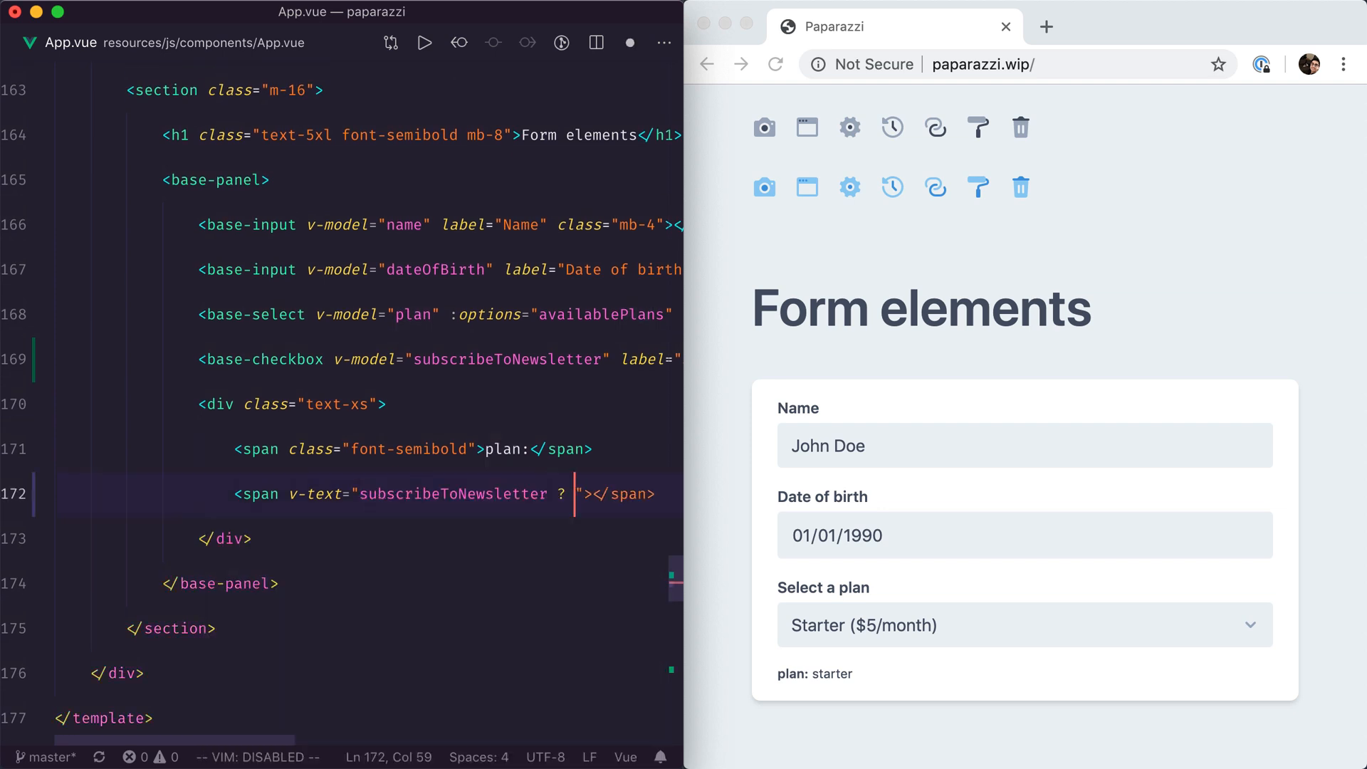
{"action": "type", "text": "'true' : 'false"}
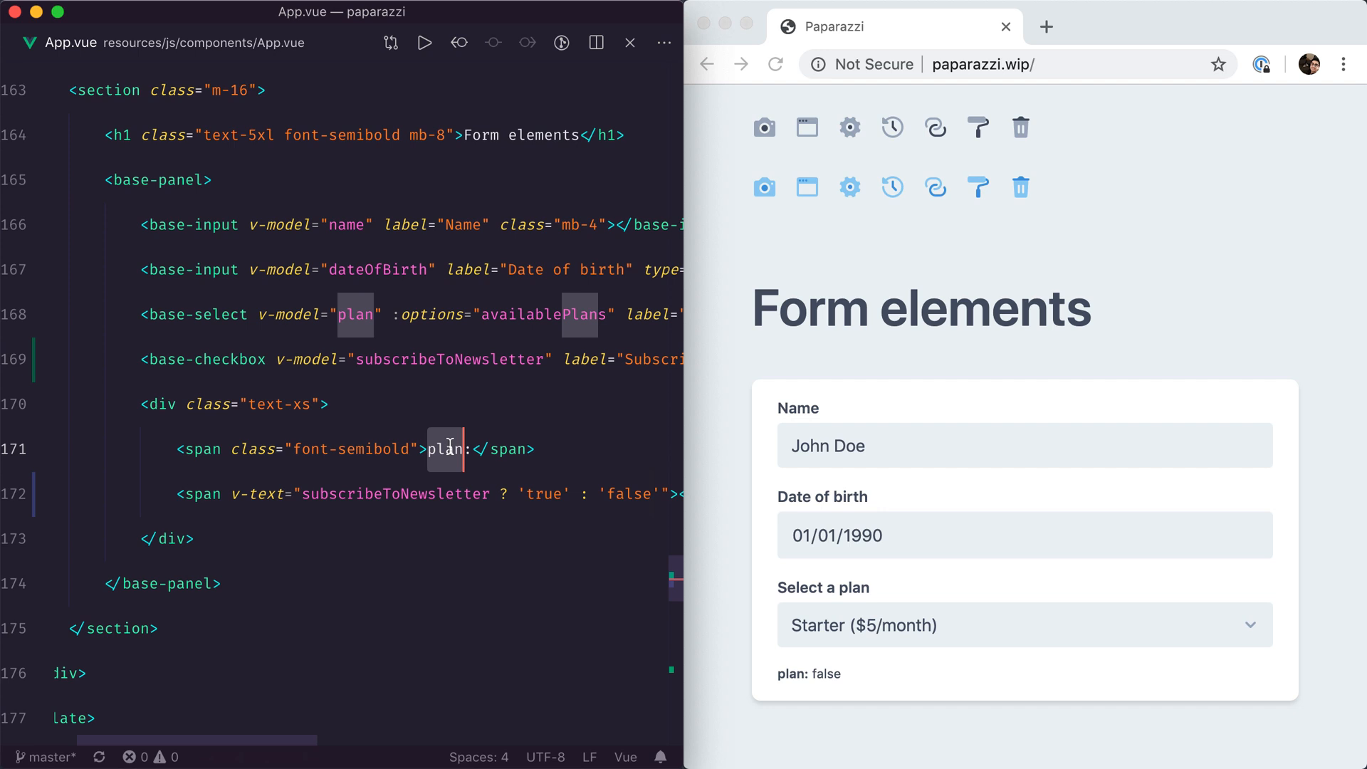
{"action": "type", "text": "subscribeToNewsletter"}
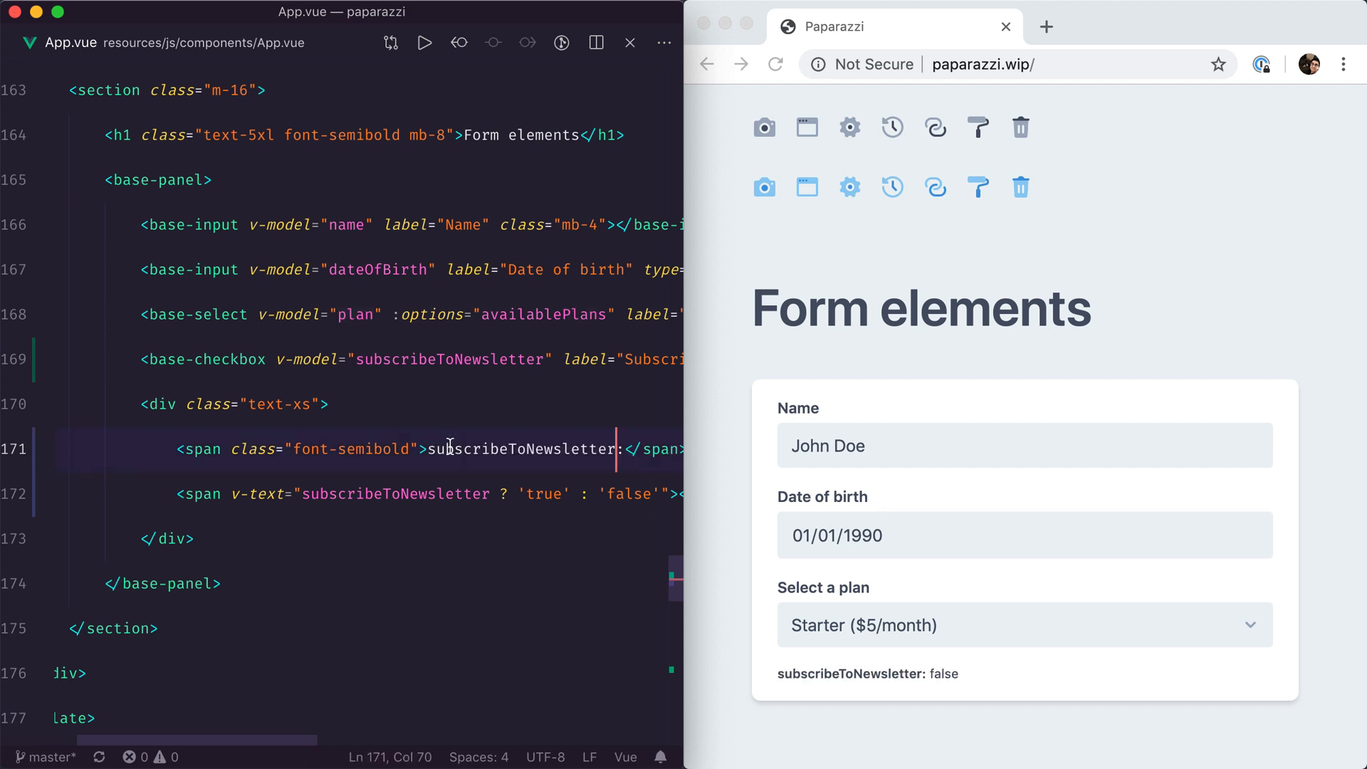
{"action": "scroll", "scroll_direction": "down", "scroll_amount": 3}
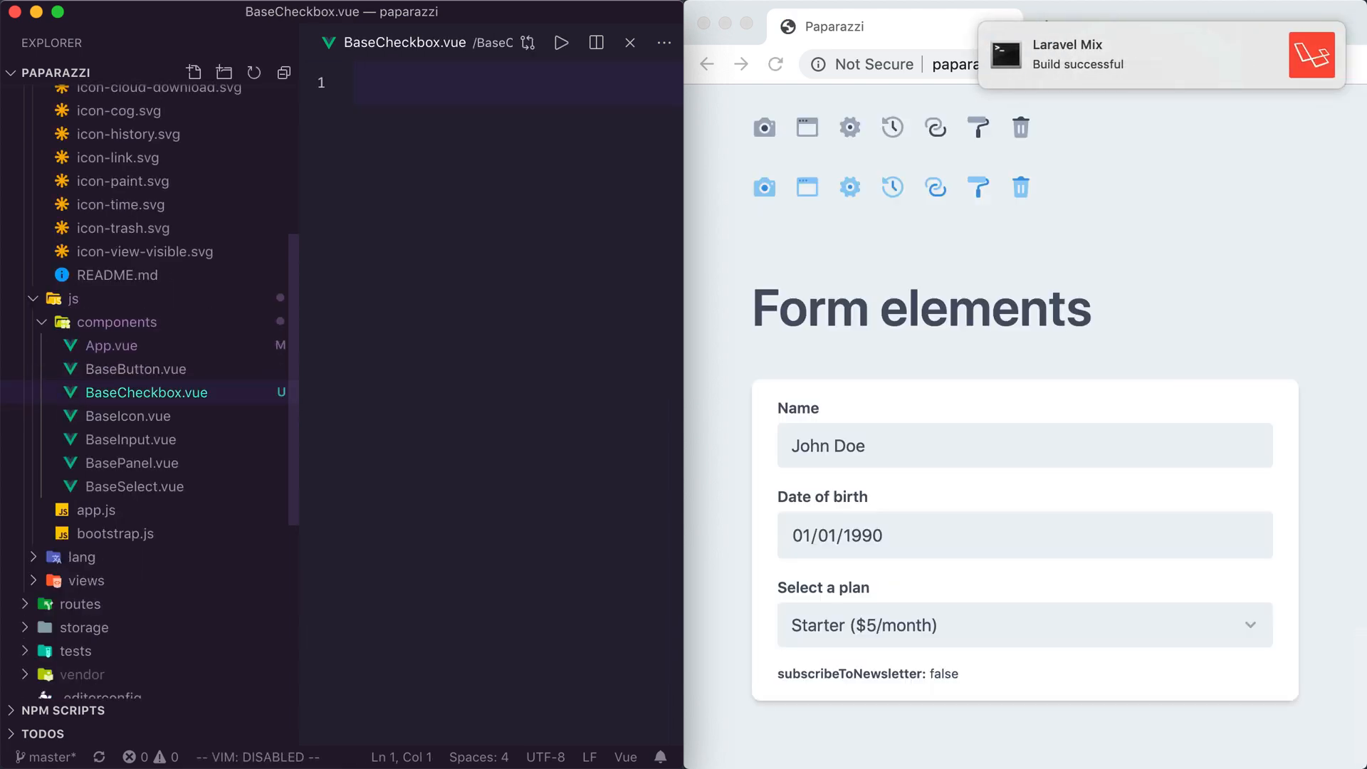
Copy BaseInput.vue's code into the new BaseCheckbox.vue component.
{"action": "left_click", "coordinate": [132, 438]}
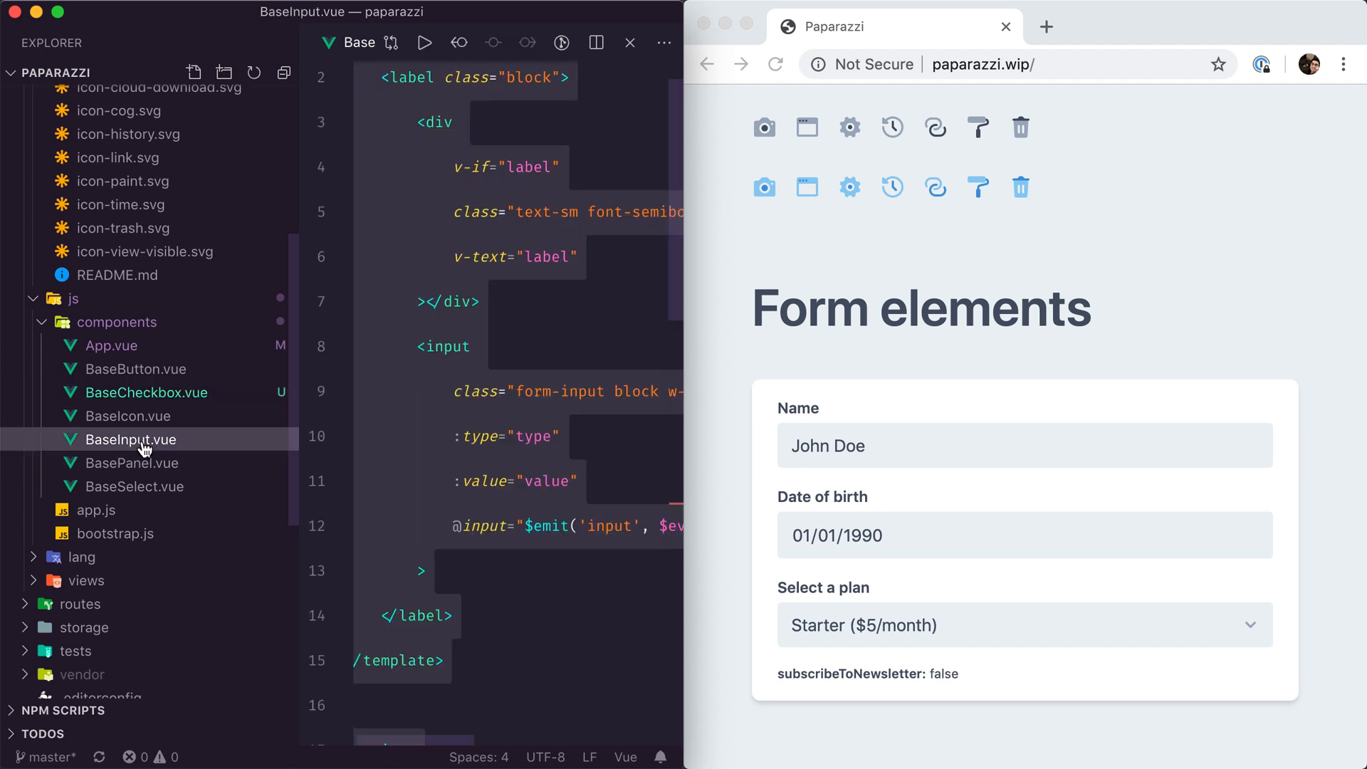
{"action": "left_click", "coordinate": [147, 393]}
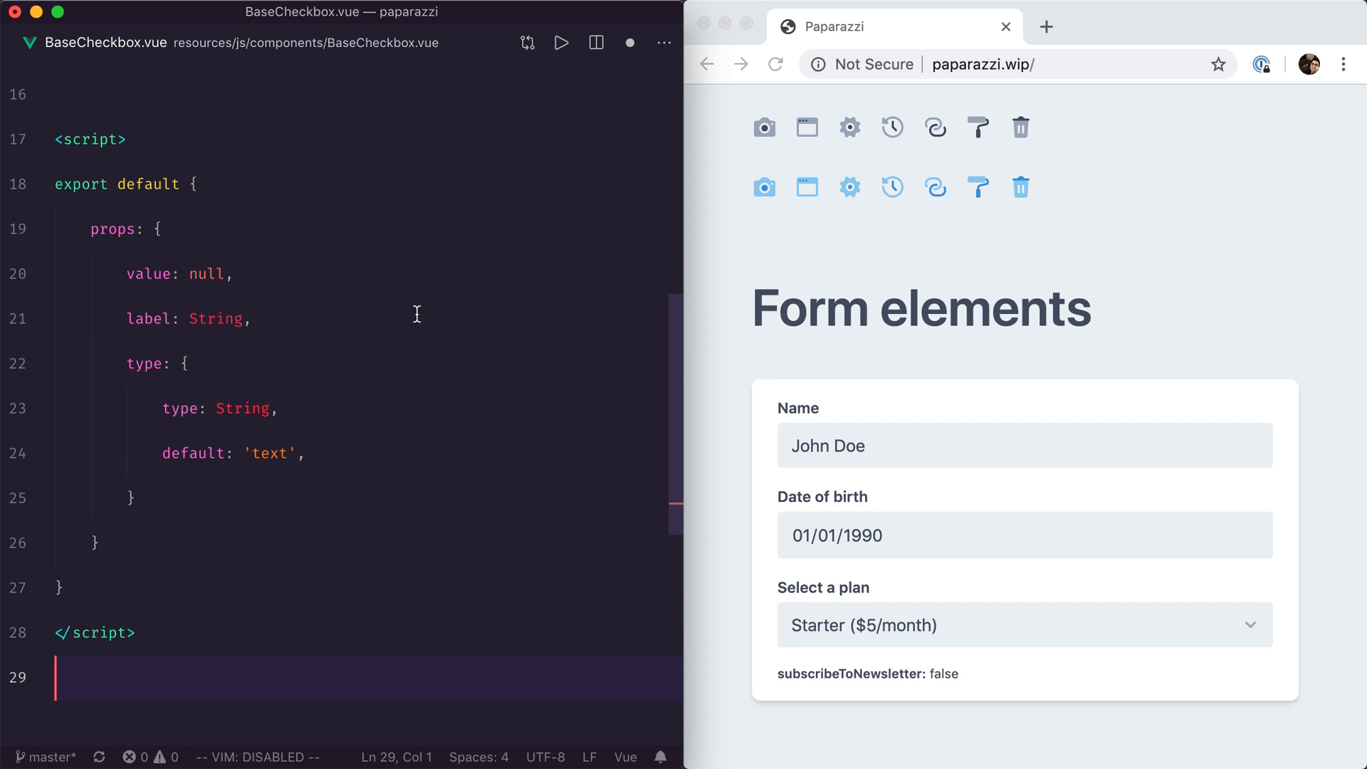
{"action": "mouse_move", "coordinate": [249, 428]}
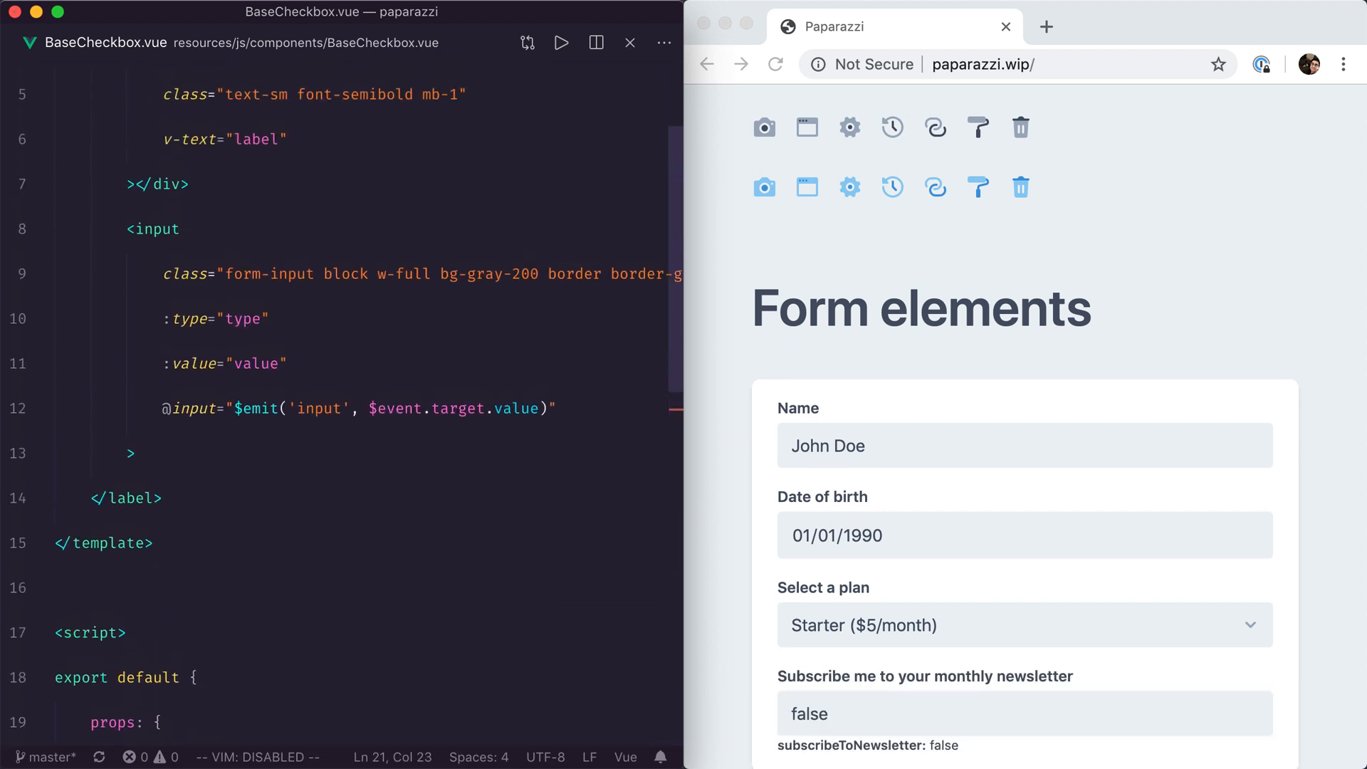
Make the input type="checkbox" with :checked="value" instead of :type and :value.
{"action": "scroll", "scroll_direction": "up", "scroll_amount": 3}
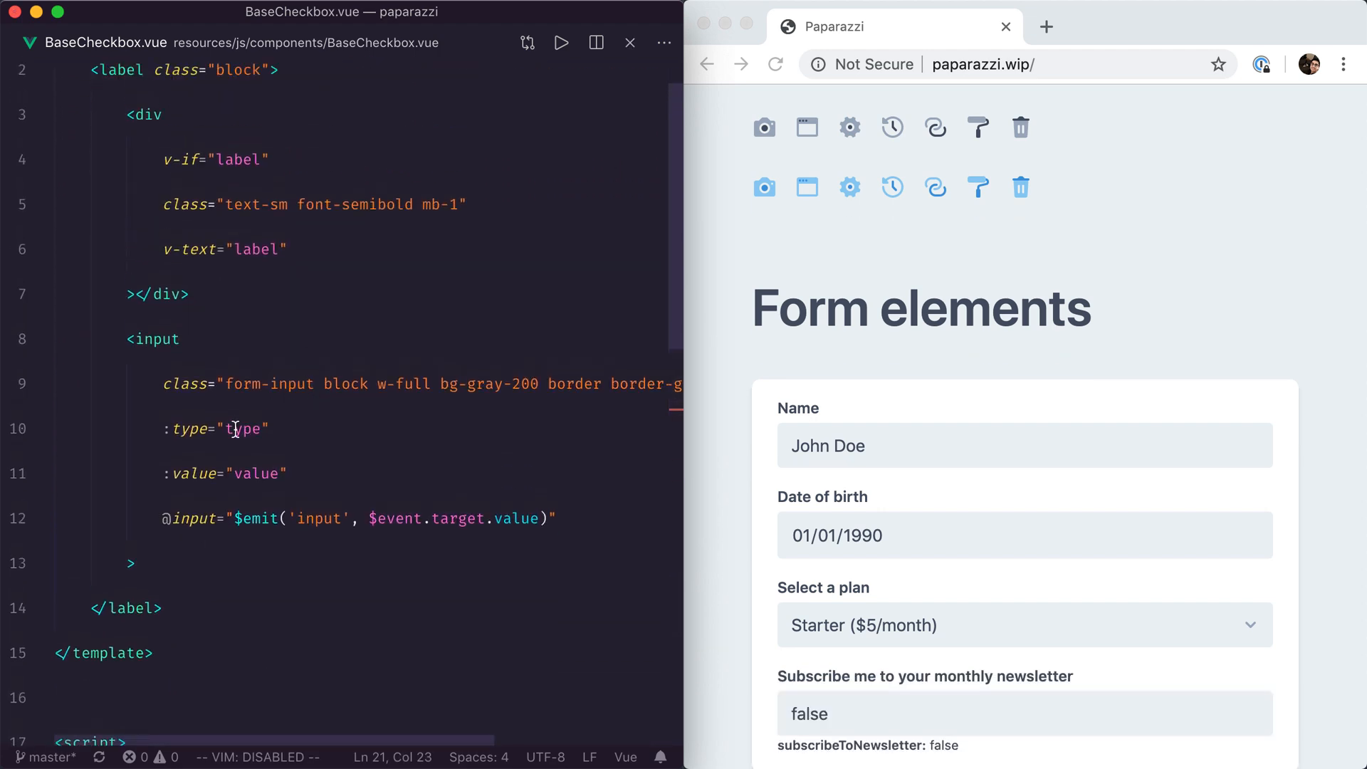
{"action": "double_click", "coordinate": [248, 429]}
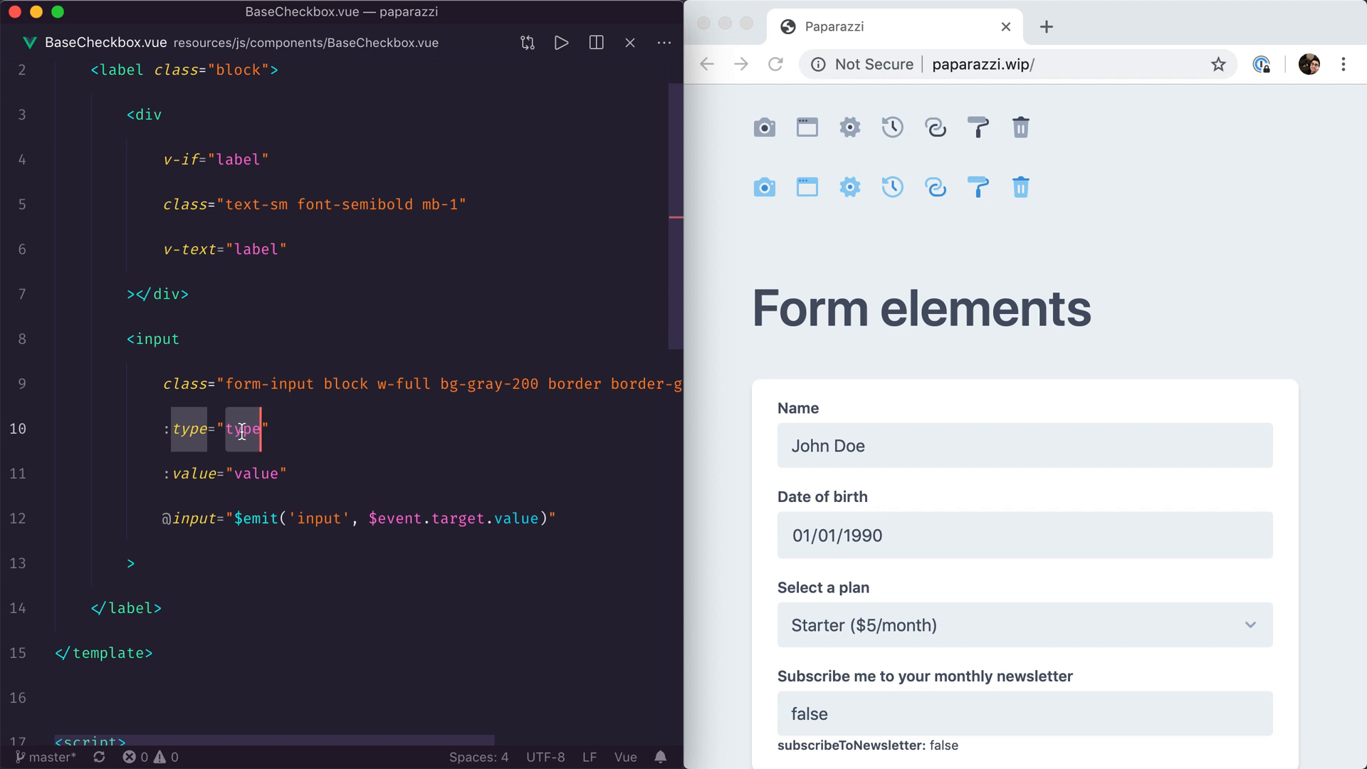
{"action": "type", "text": "checkbox"}
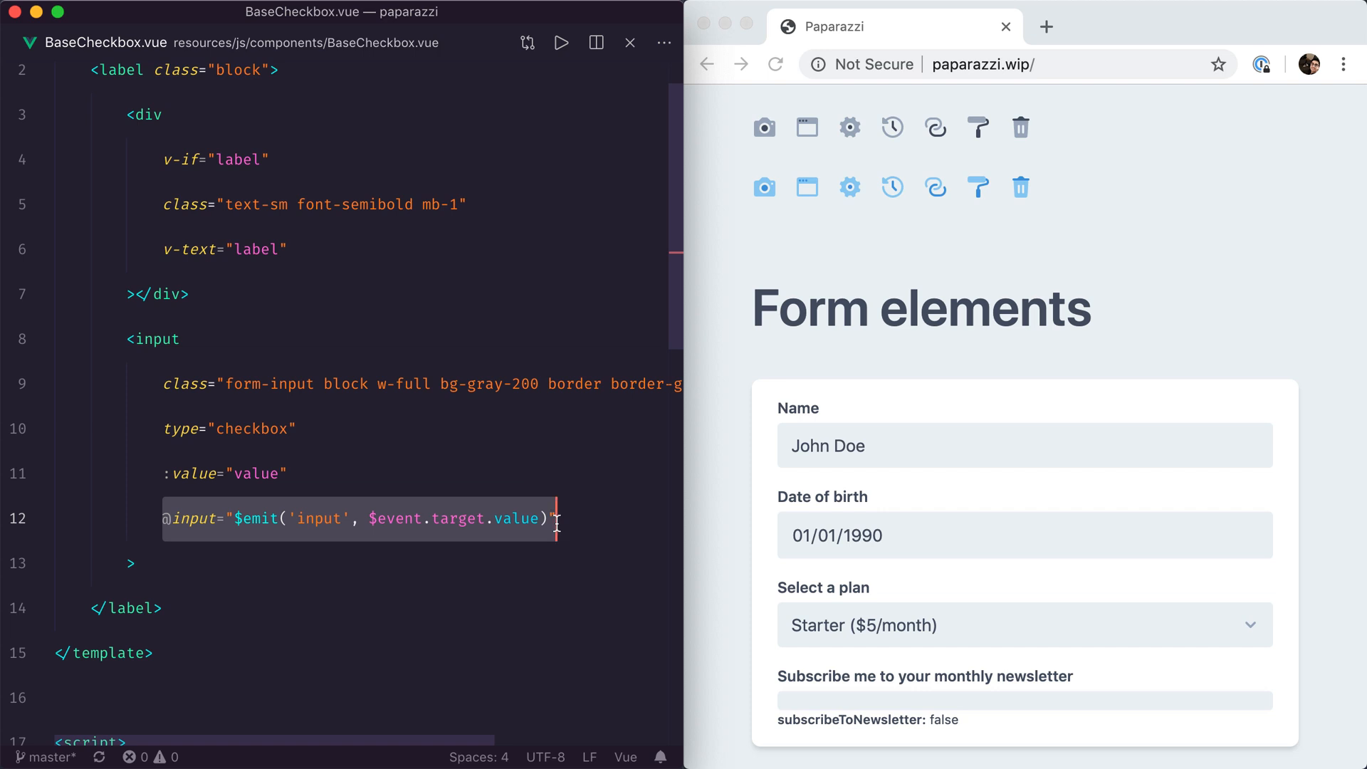
{"action": "mouse_move", "coordinate": [384, 480]}
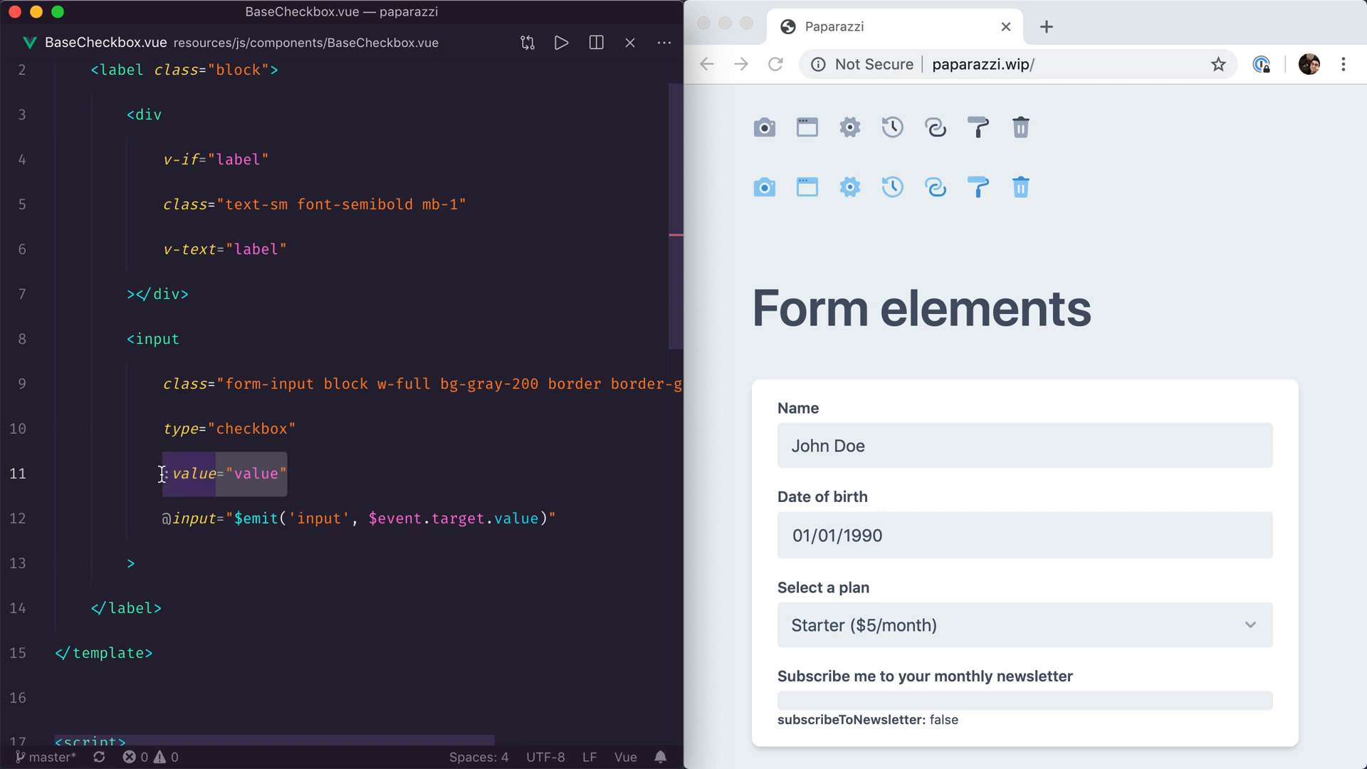
{"action": "type", "text": ":checked"}
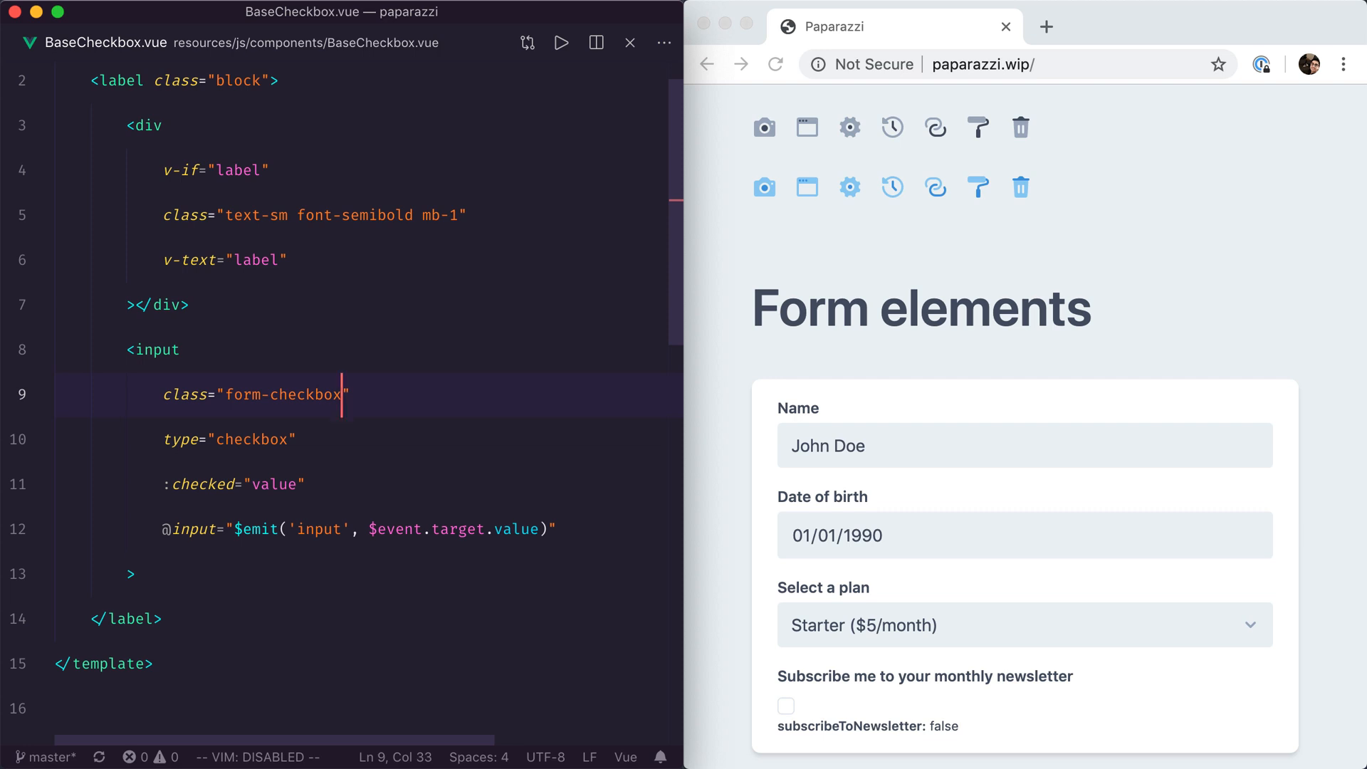
{"action": "mouse_move", "coordinate": [523, 472]}
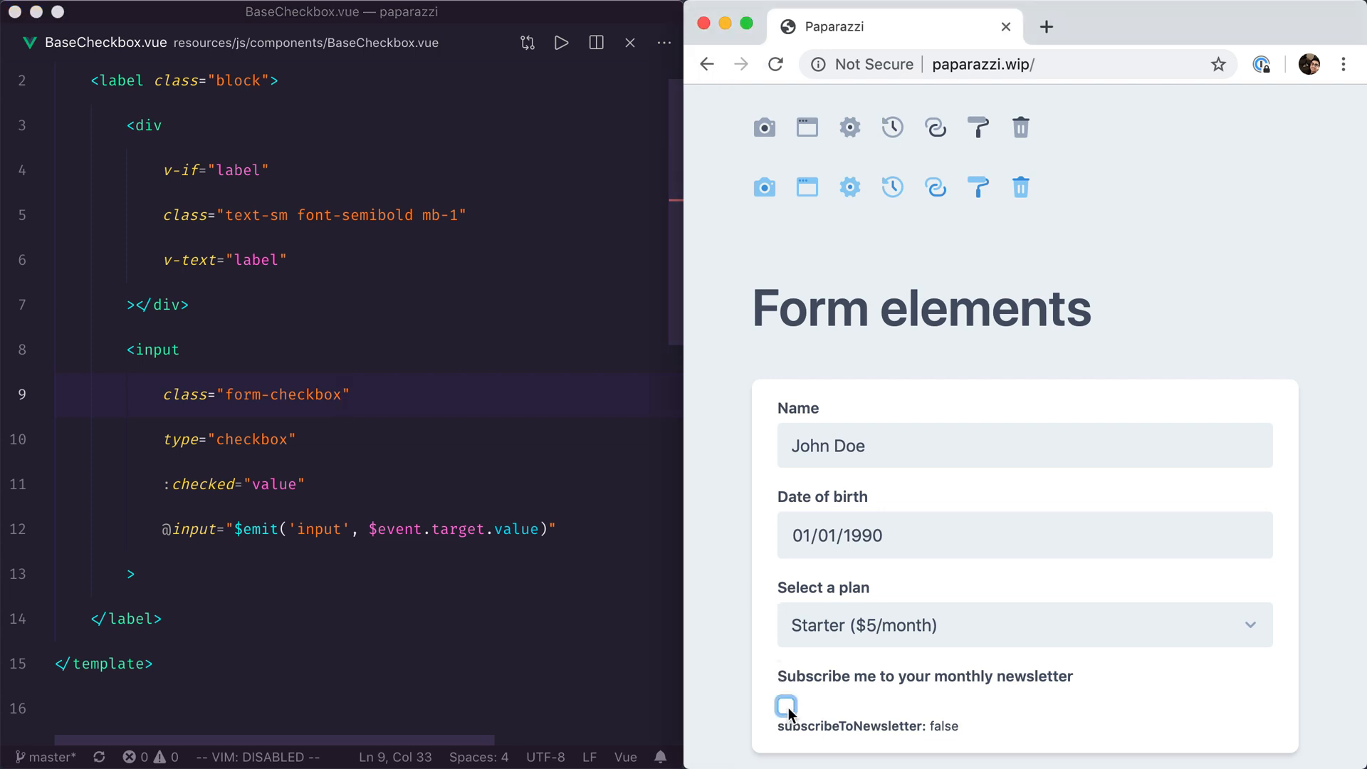
Add text-gray-800 border-gray-400 cursor-pointer to the checkbox input's classes and test it in the browser.
{"action": "left_click", "coordinate": [787, 707]}
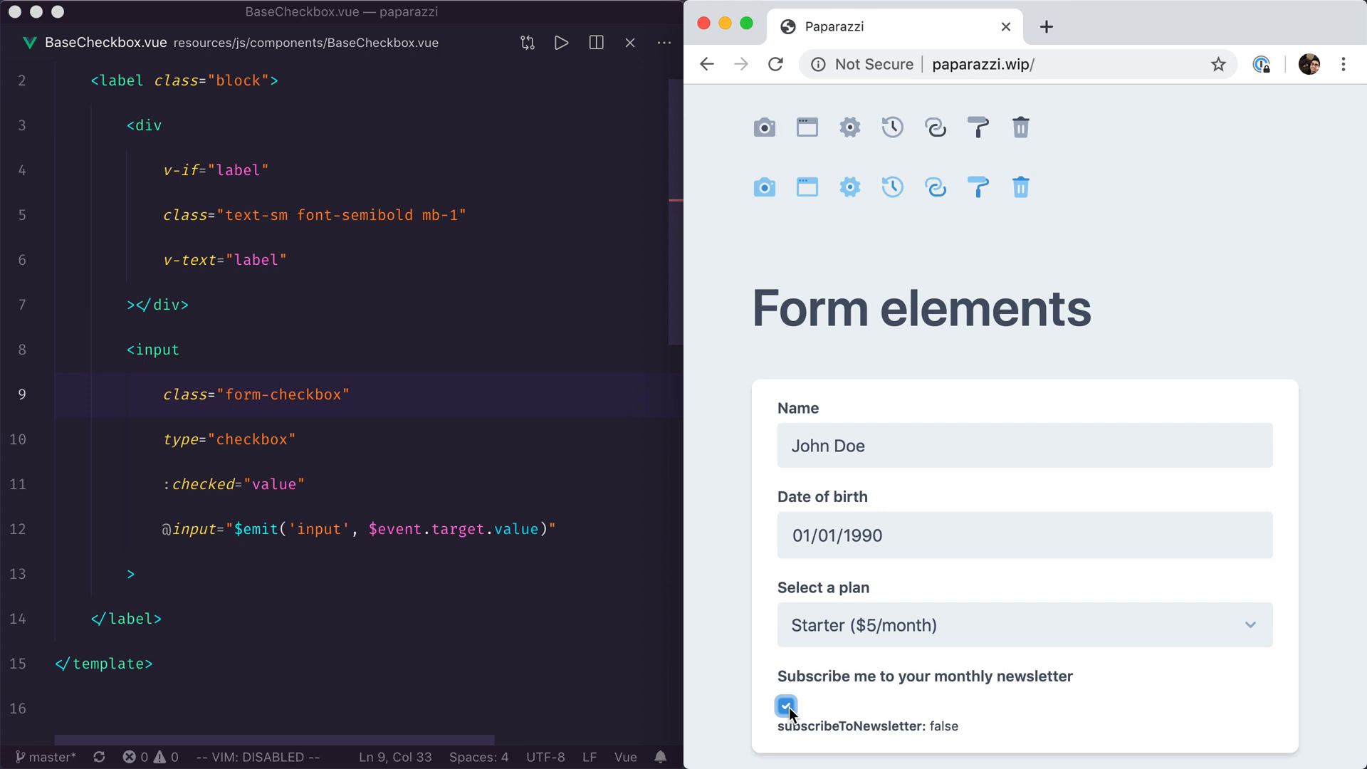
{"action": "left_click", "coordinate": [787, 706]}
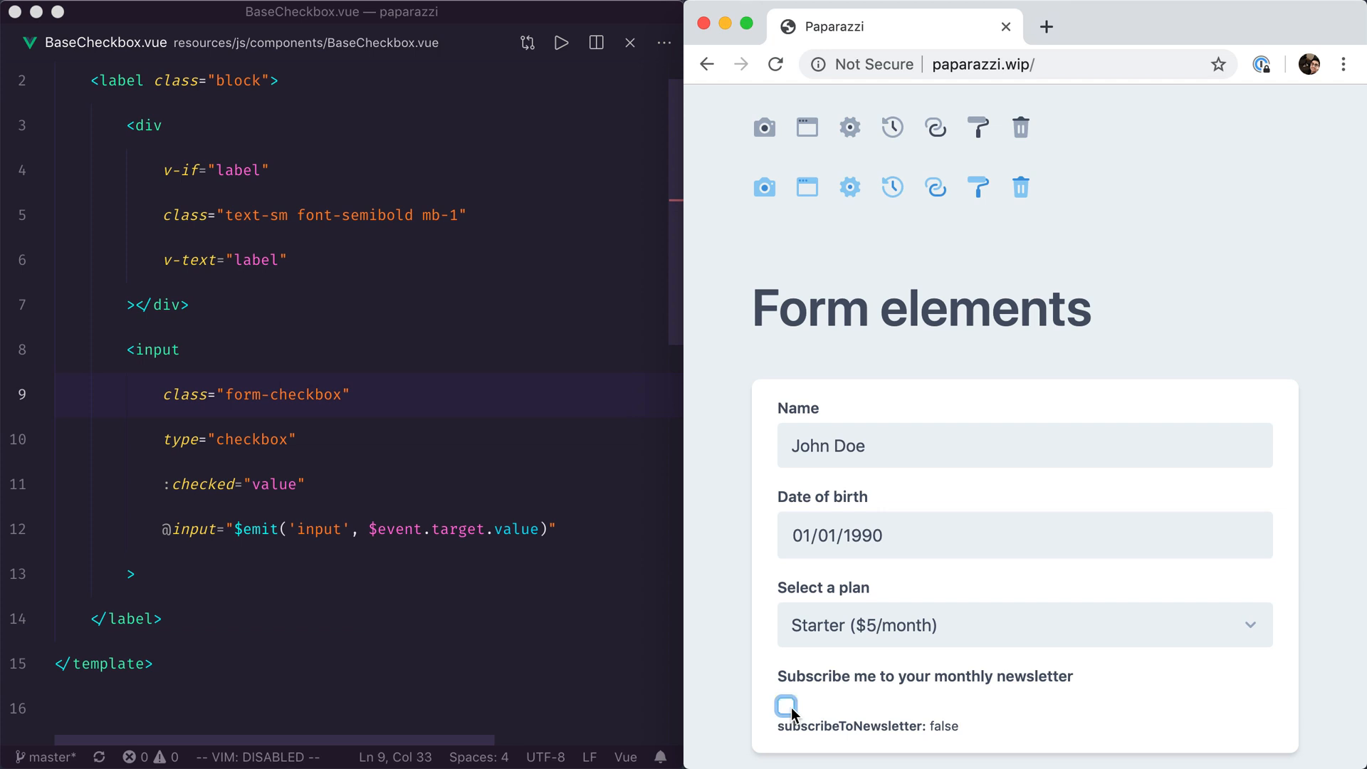
{"action": "mouse_move", "coordinate": [366, 413]}
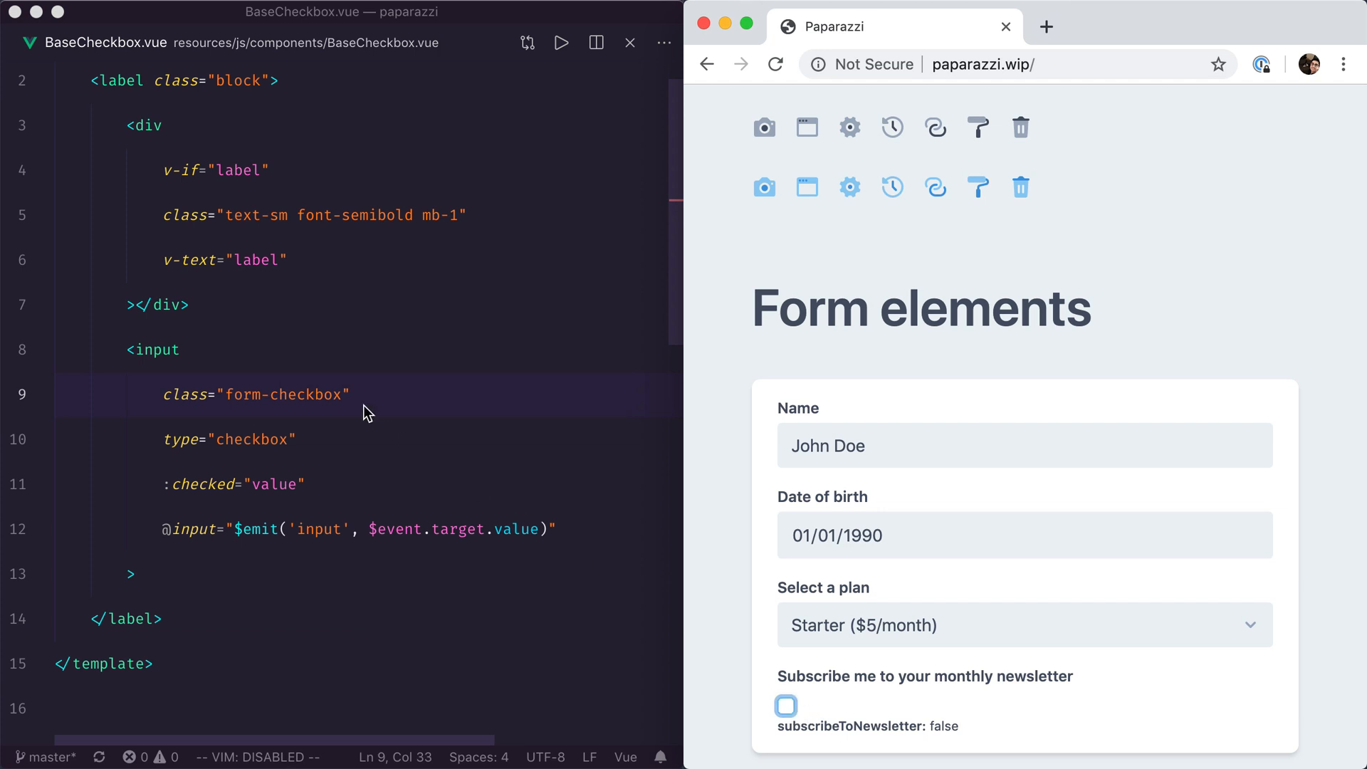
{"action": "type", "text": "text"}
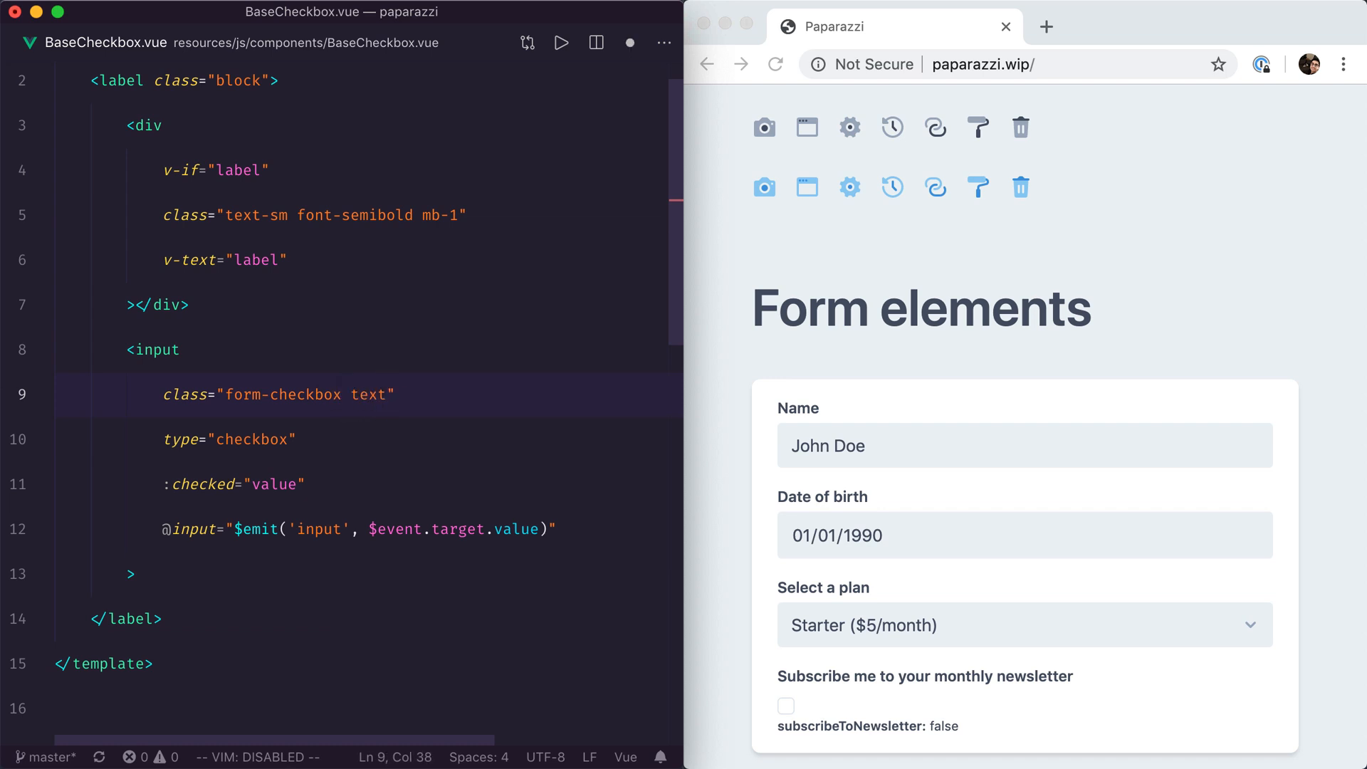
{"action": "type", "text": "-gray-800"}
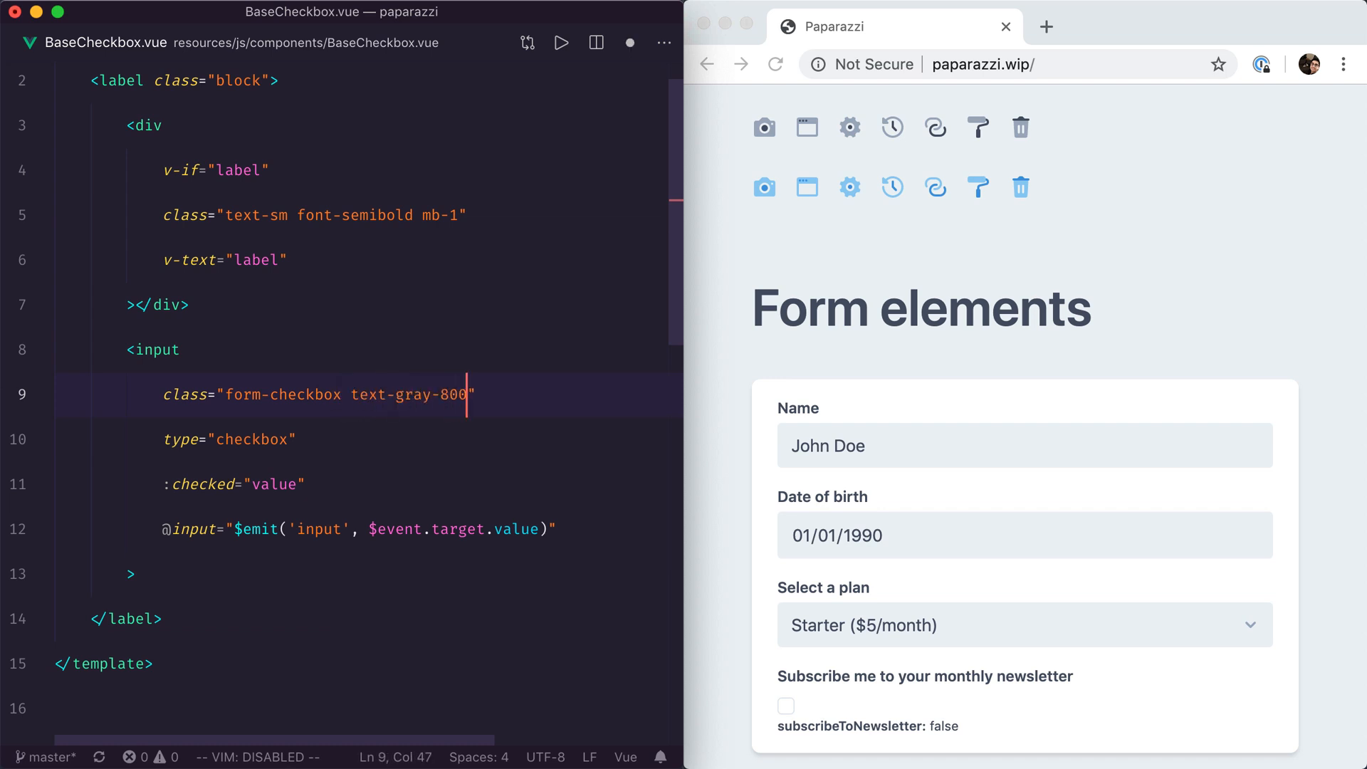
{"action": "type", "text": "border-"}
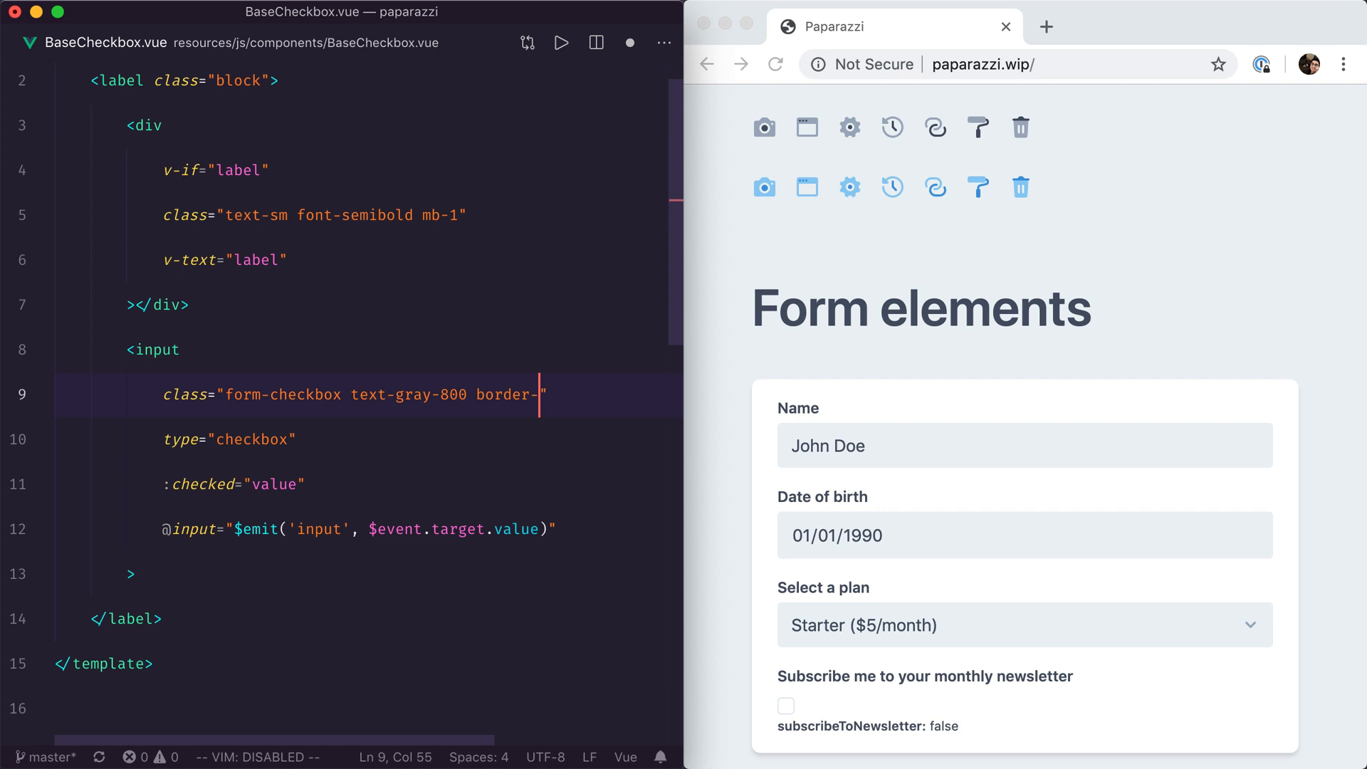
{"action": "type", "text": "gray-400"}
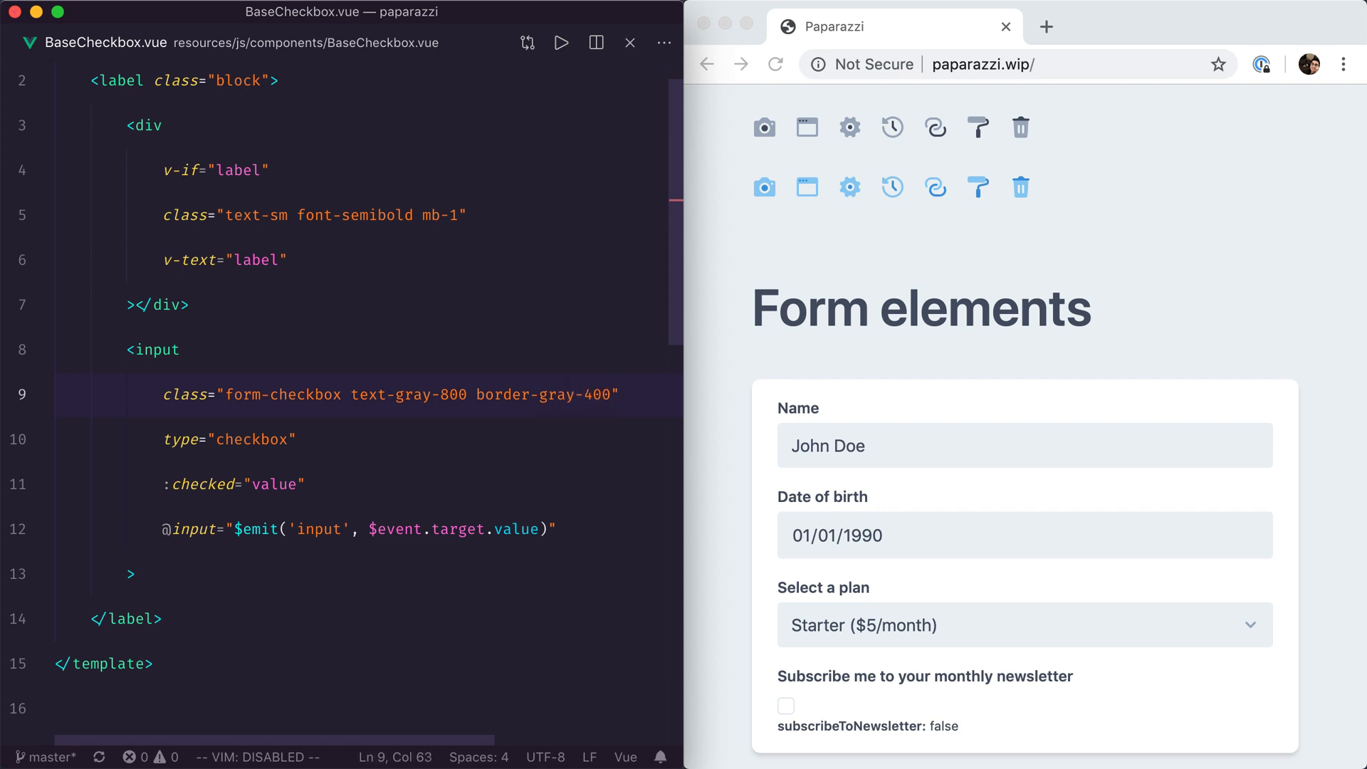
{"action": "type", "text": "cursor-pointer"}
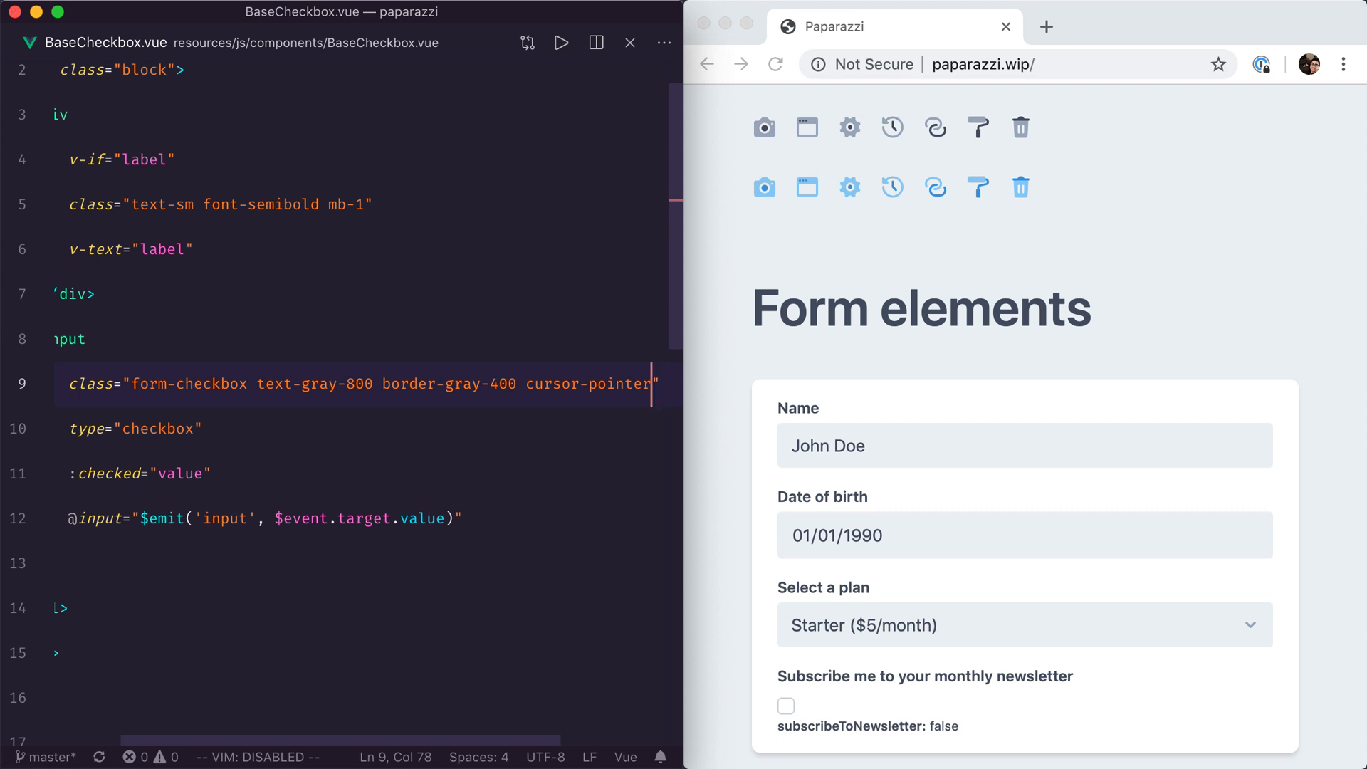
{"action": "mouse_move", "coordinate": [755, 690]}
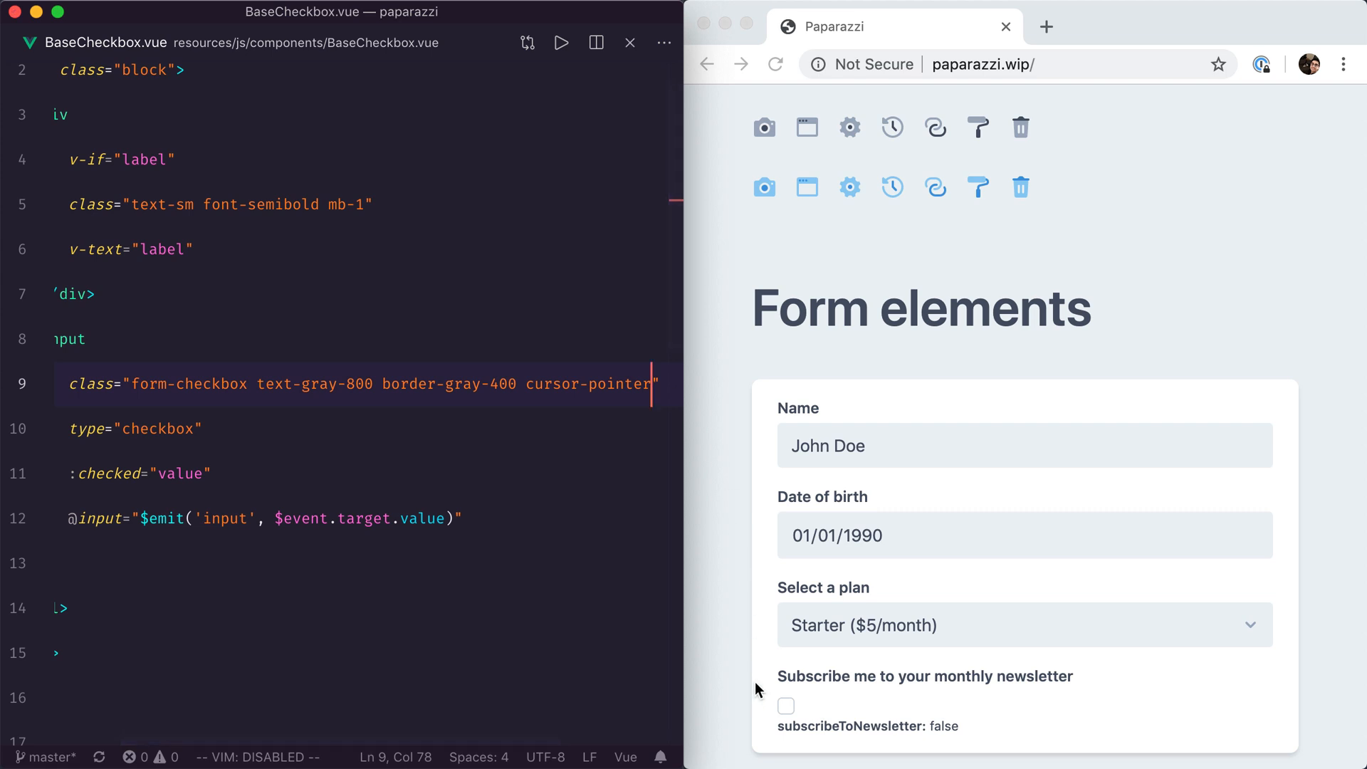
{"action": "left_click", "coordinate": [786, 706]}
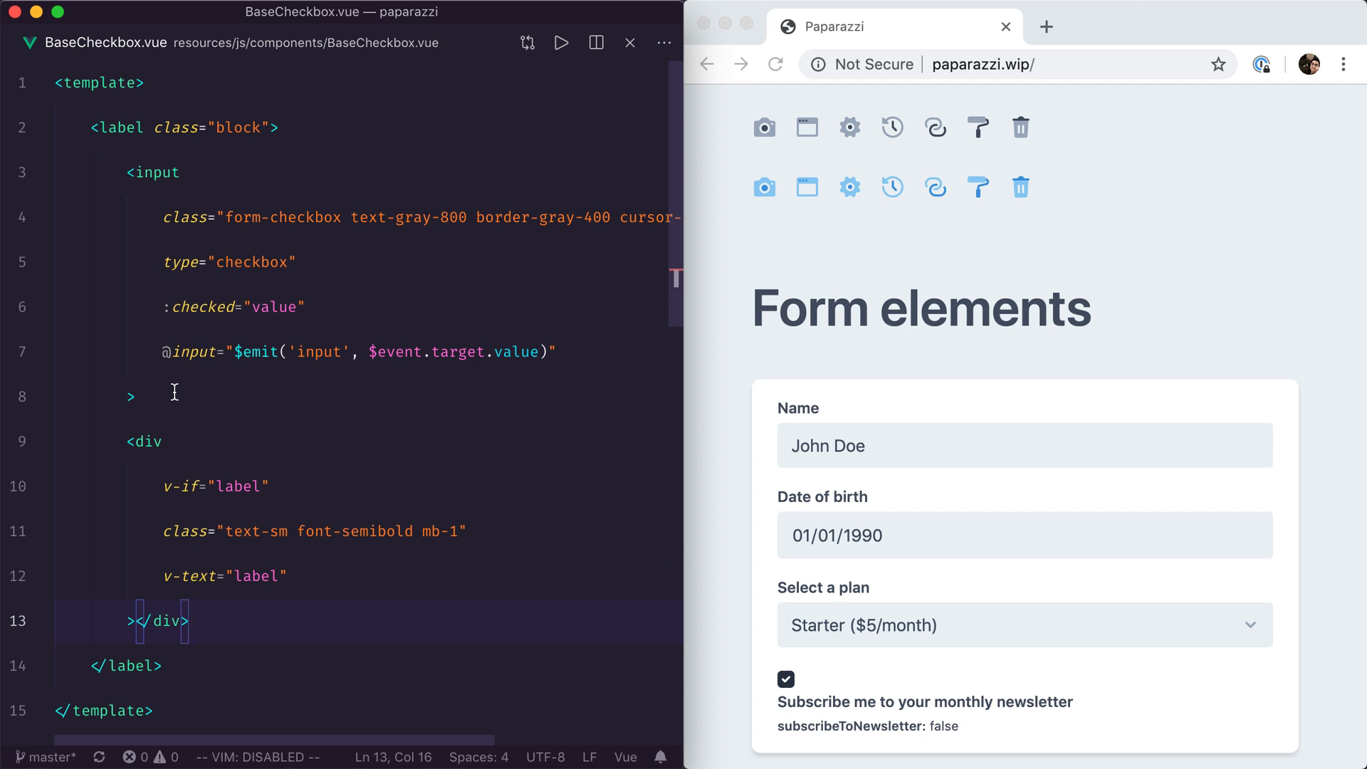
Give the label flex items-center and the label text ml-2 so the checkbox sits inline before it.
{"action": "type", "text": "flex"}
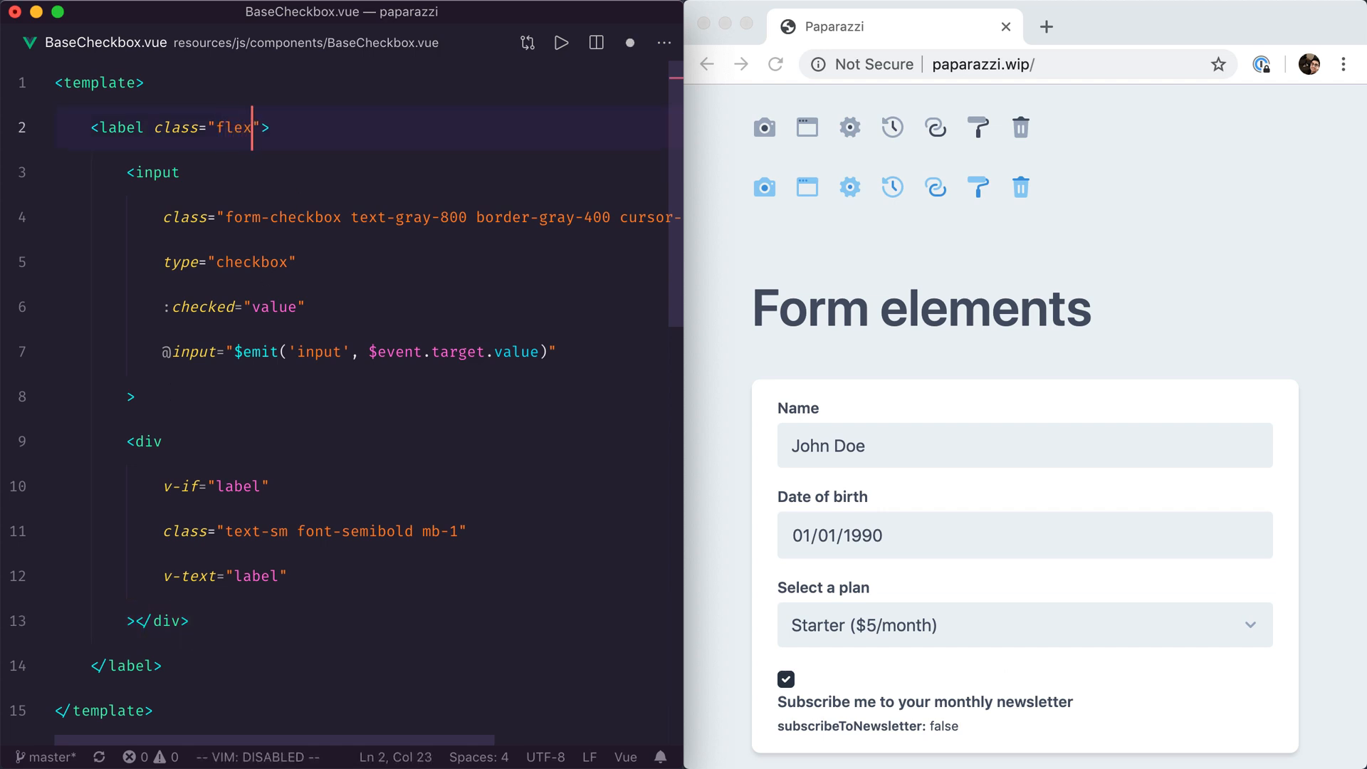
{"action": "type", "text": "items"}
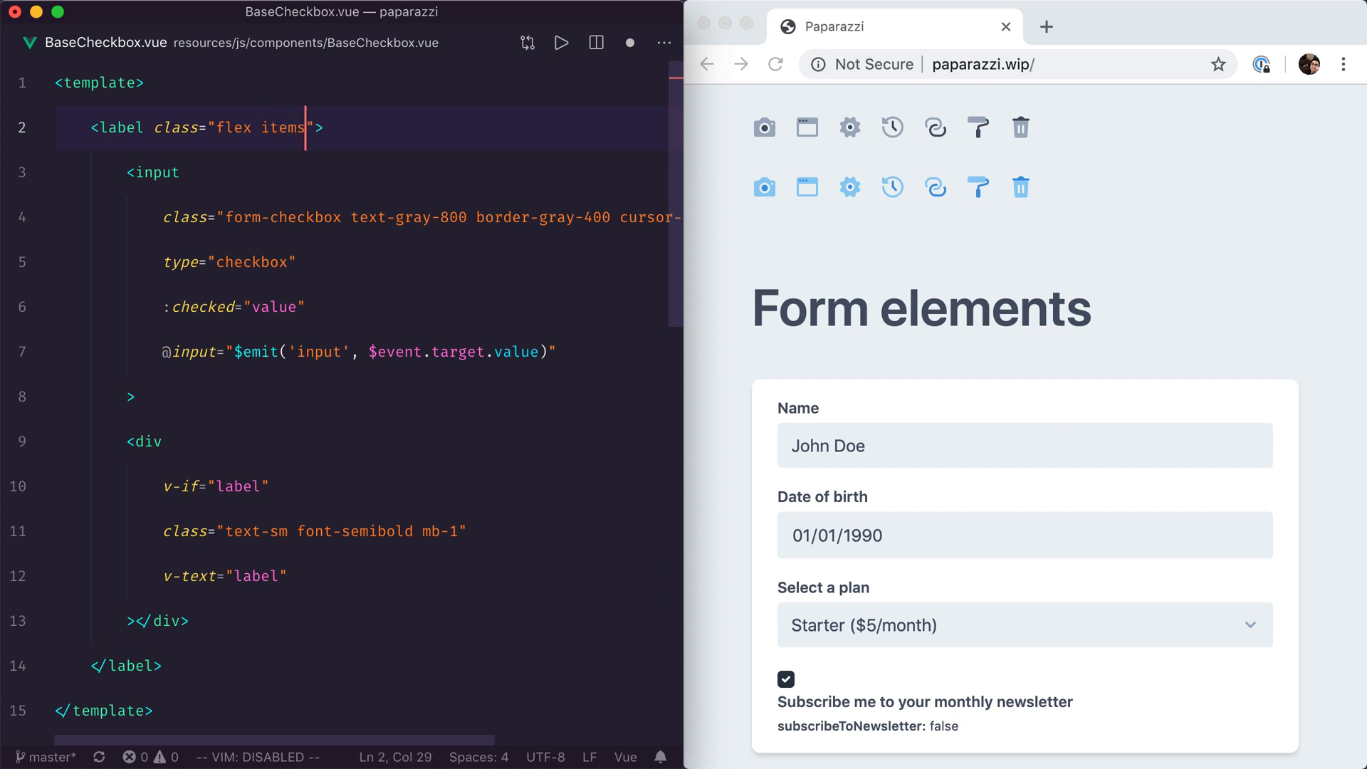
{"action": "type", "text": "-center"}
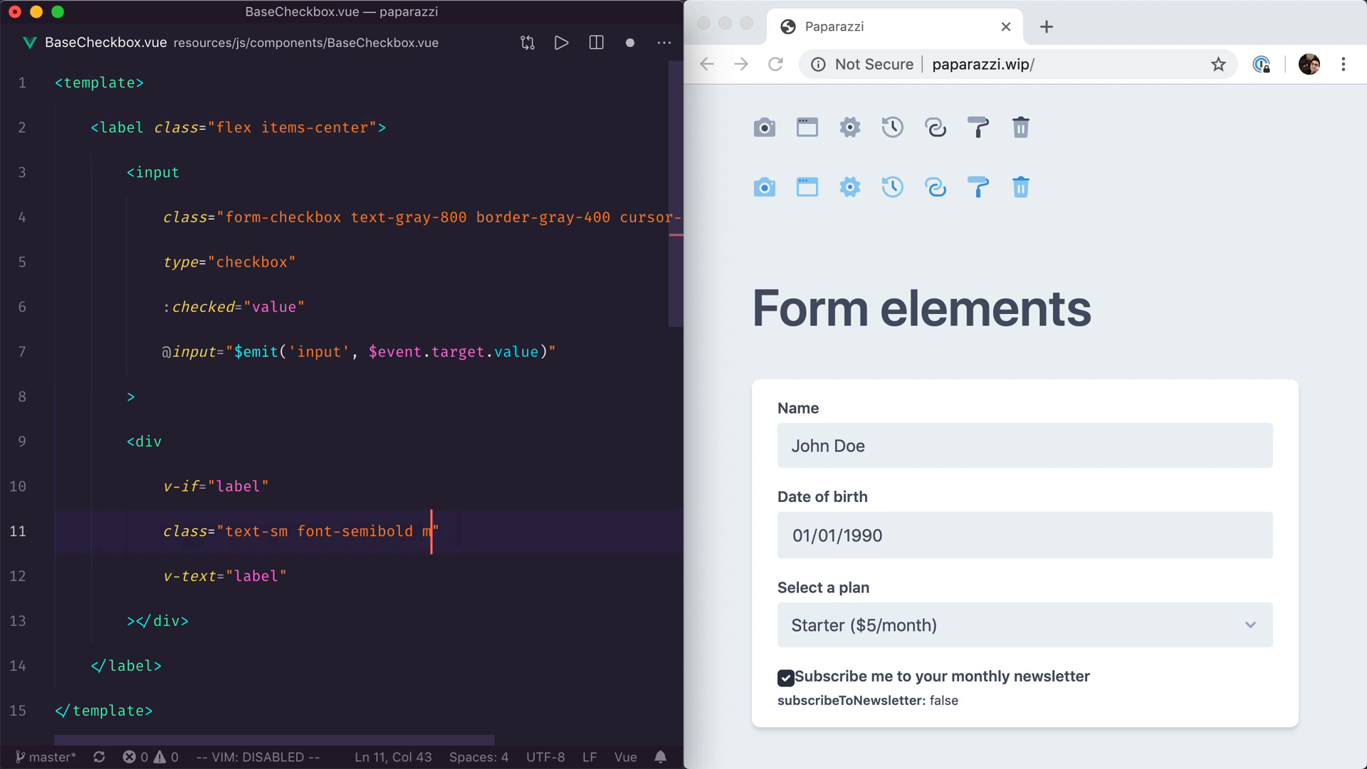
{"action": "type", "text": "l-2"}
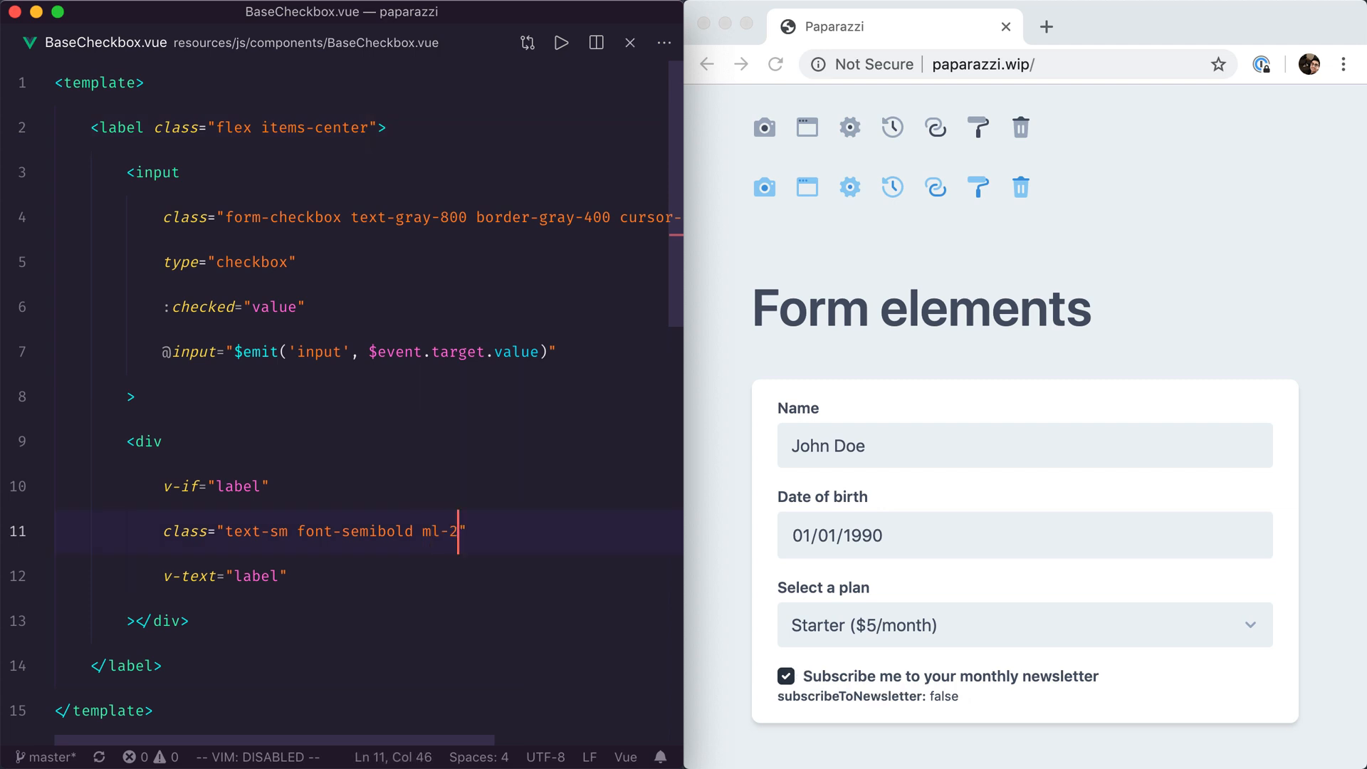
{"action": "scroll", "scroll_direction": "down", "scroll_amount": 3}
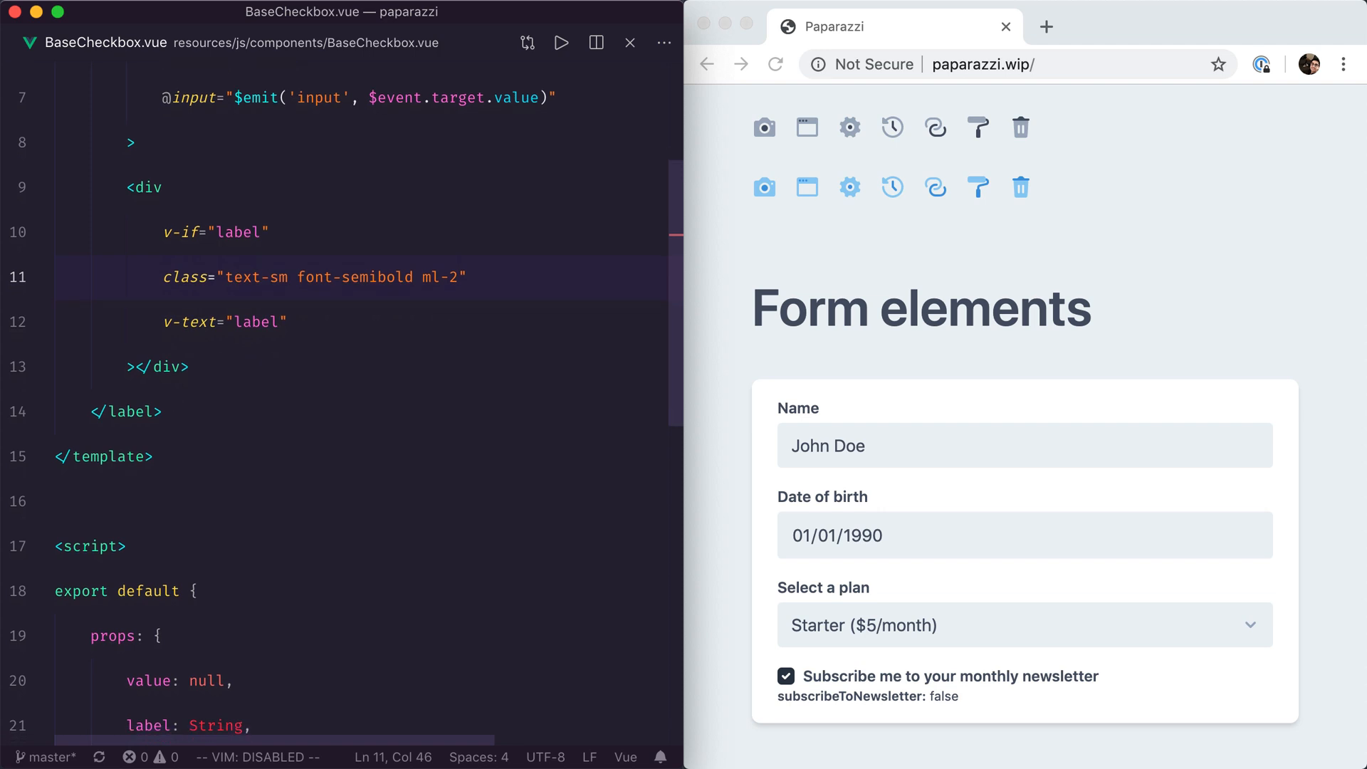
{"action": "scroll", "scroll_direction": "down", "scroll_amount": 3}
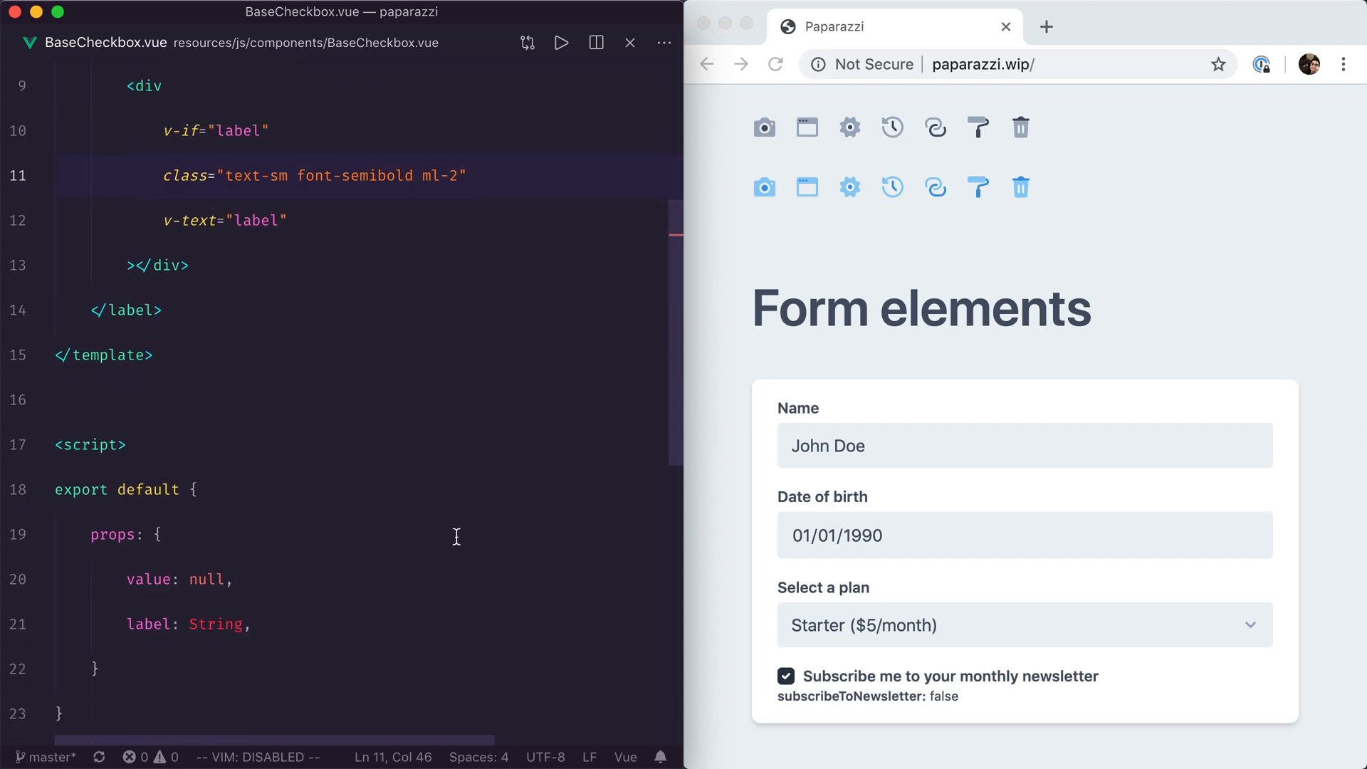
Type the value prop as Boolean and tick the newsletter checkbox to verify the binding.
{"action": "type", "text": "Boolea"}
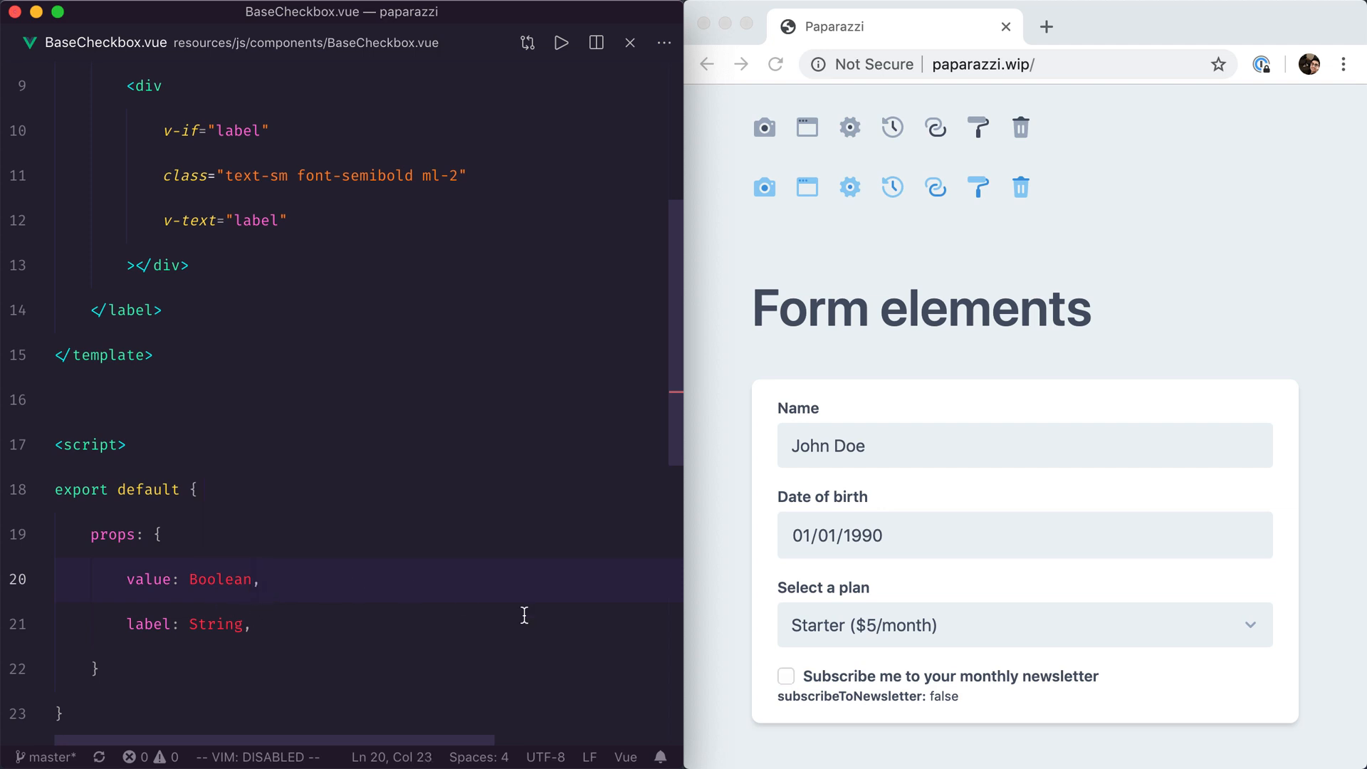
{"action": "left_click", "coordinate": [787, 675]}
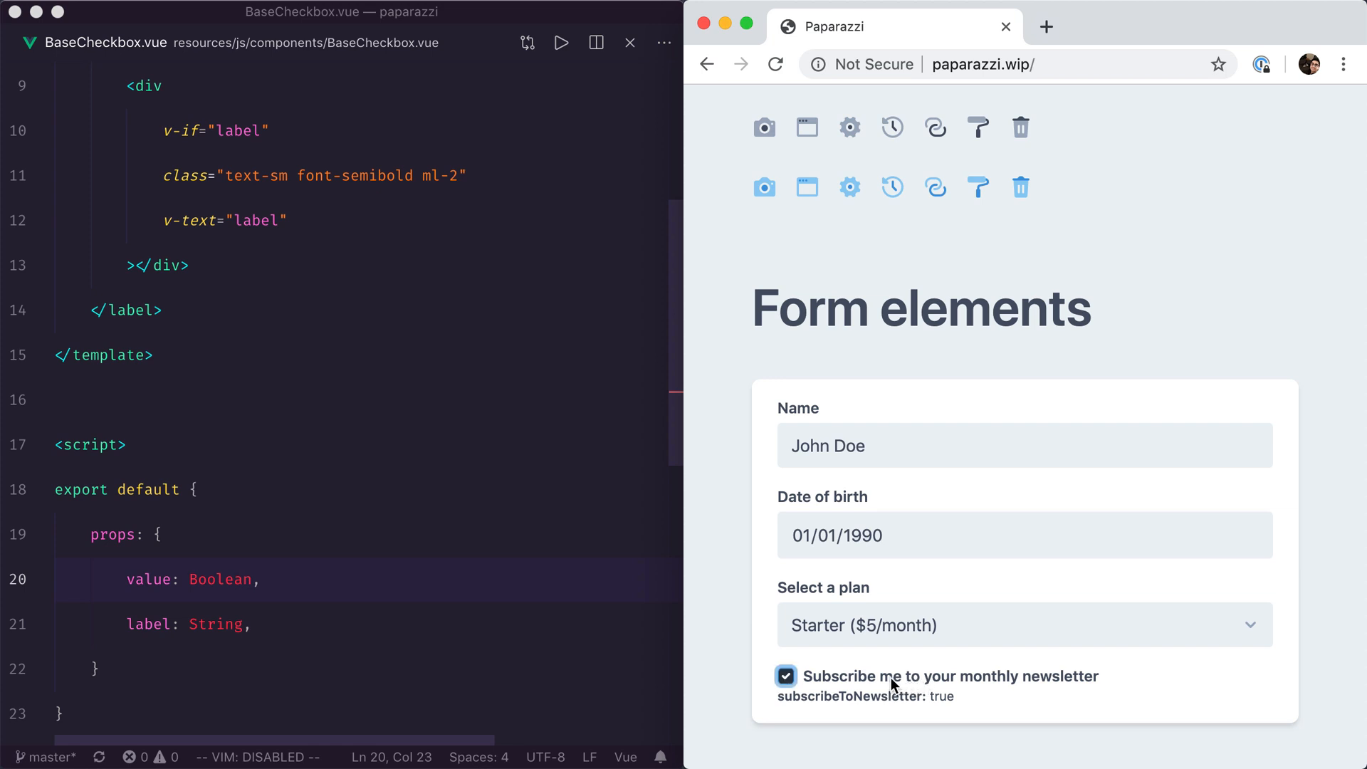
{"action": "mouse_move", "coordinate": [879, 683]}
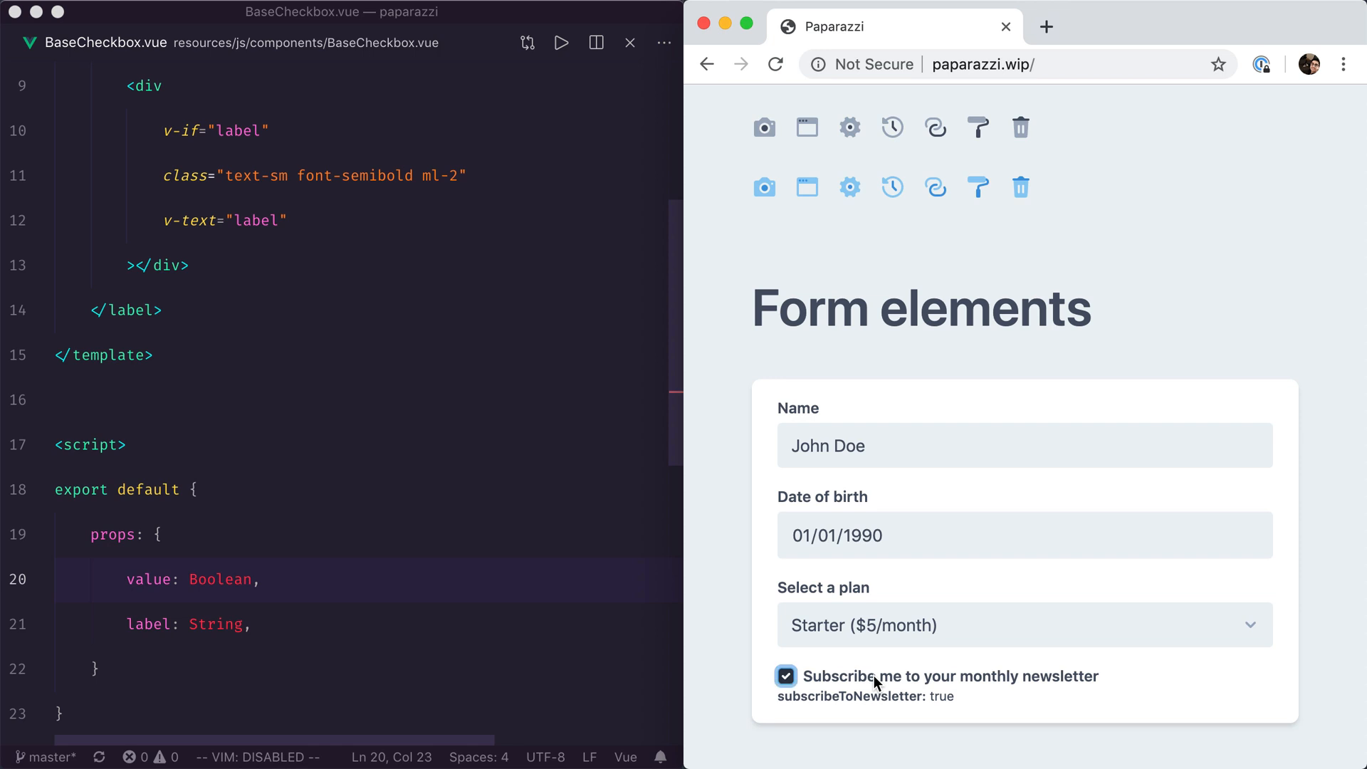
{"action": "scroll", "scroll_direction": "up", "scroll_amount": 3}
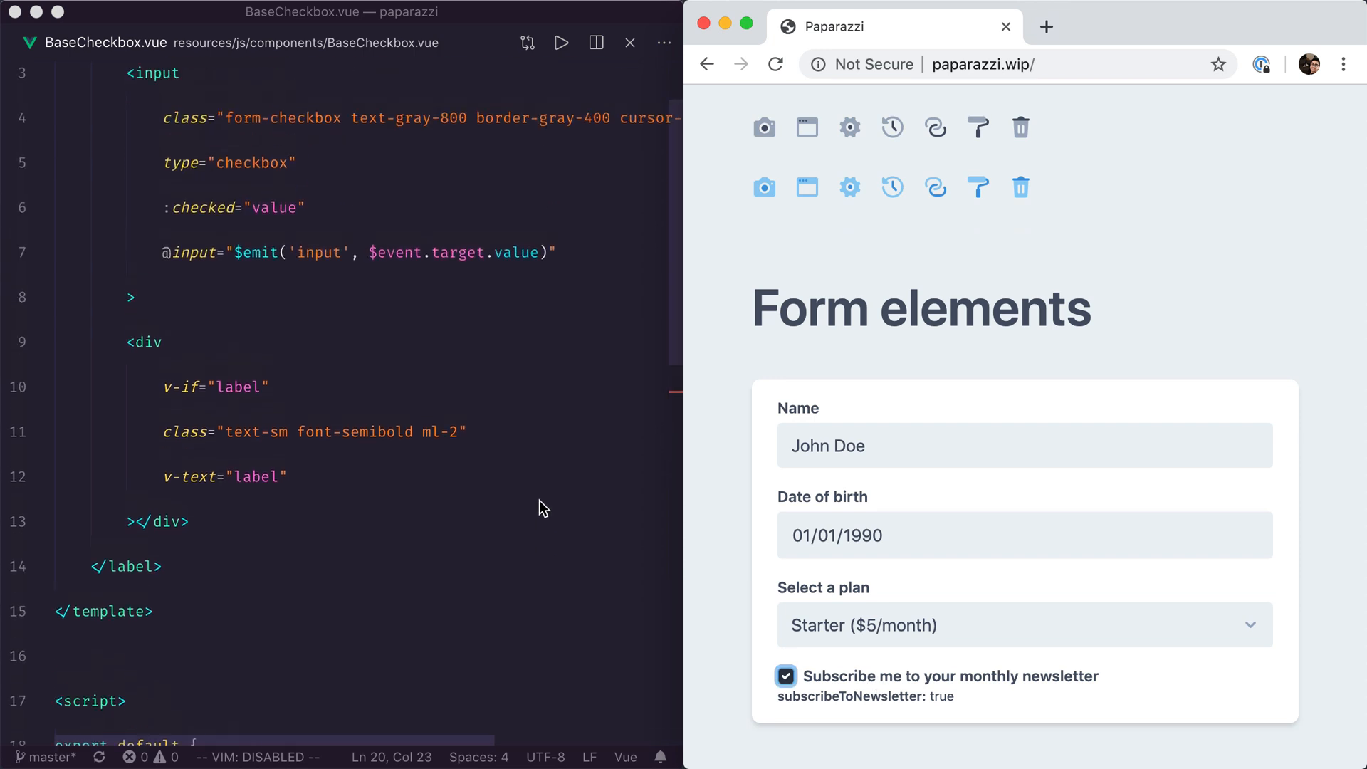
{"action": "scroll", "scroll_direction": "up", "scroll_amount": 3}
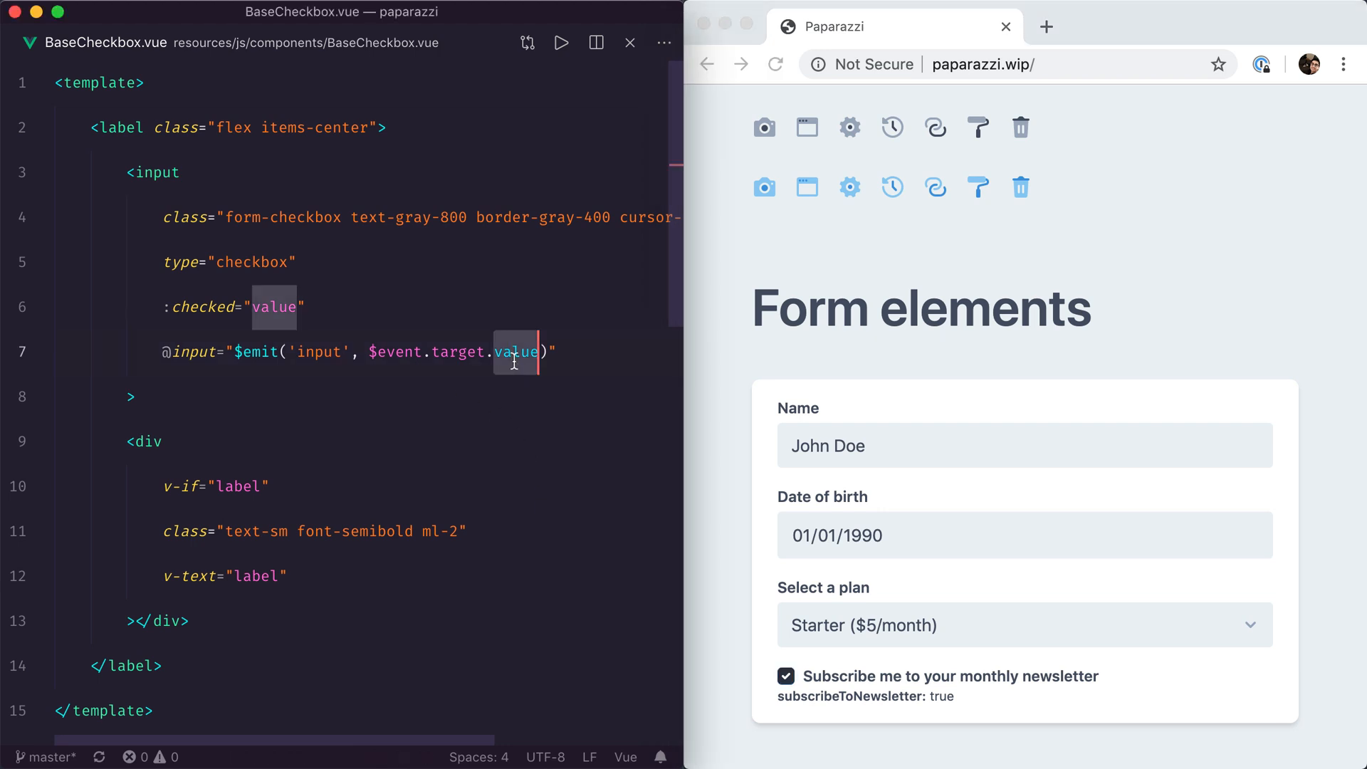
{"action": "type", "text": "checked"}
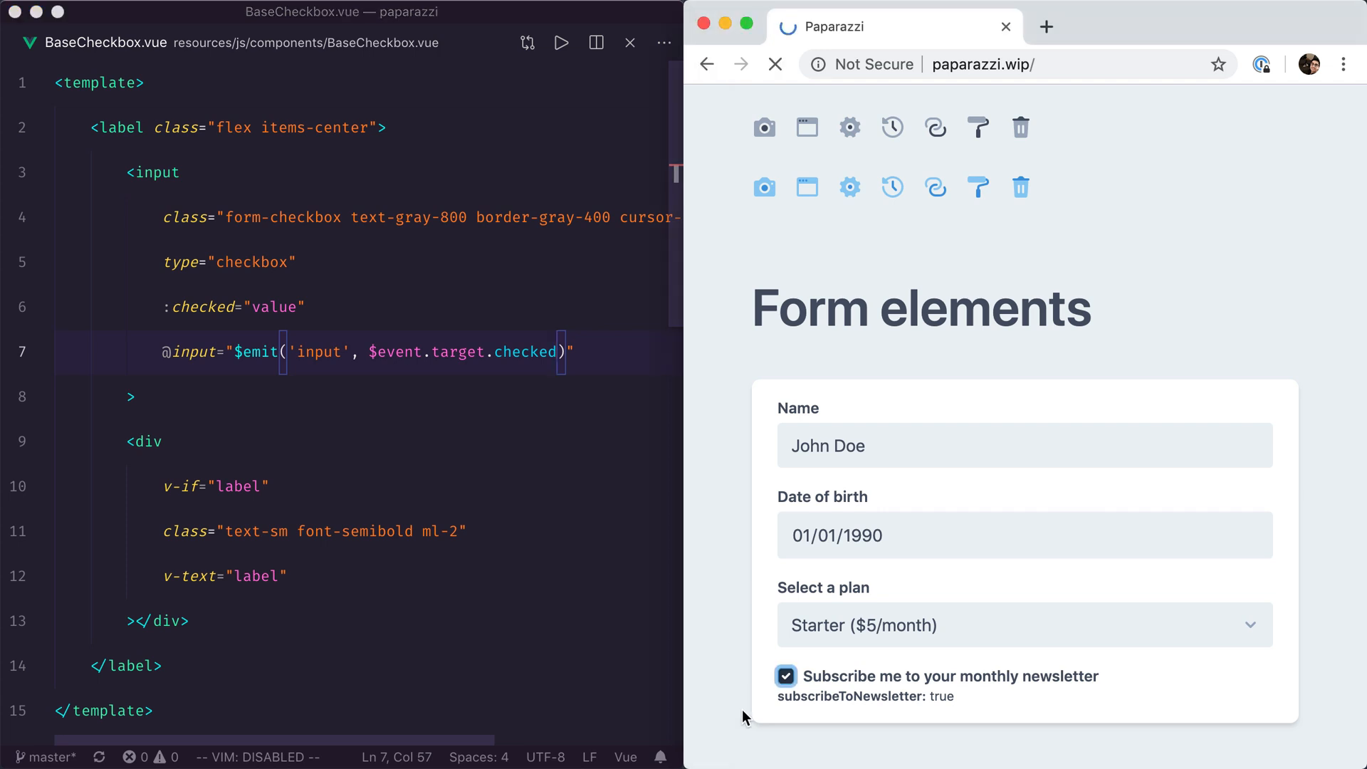
{"action": "left_click", "coordinate": [787, 675]}
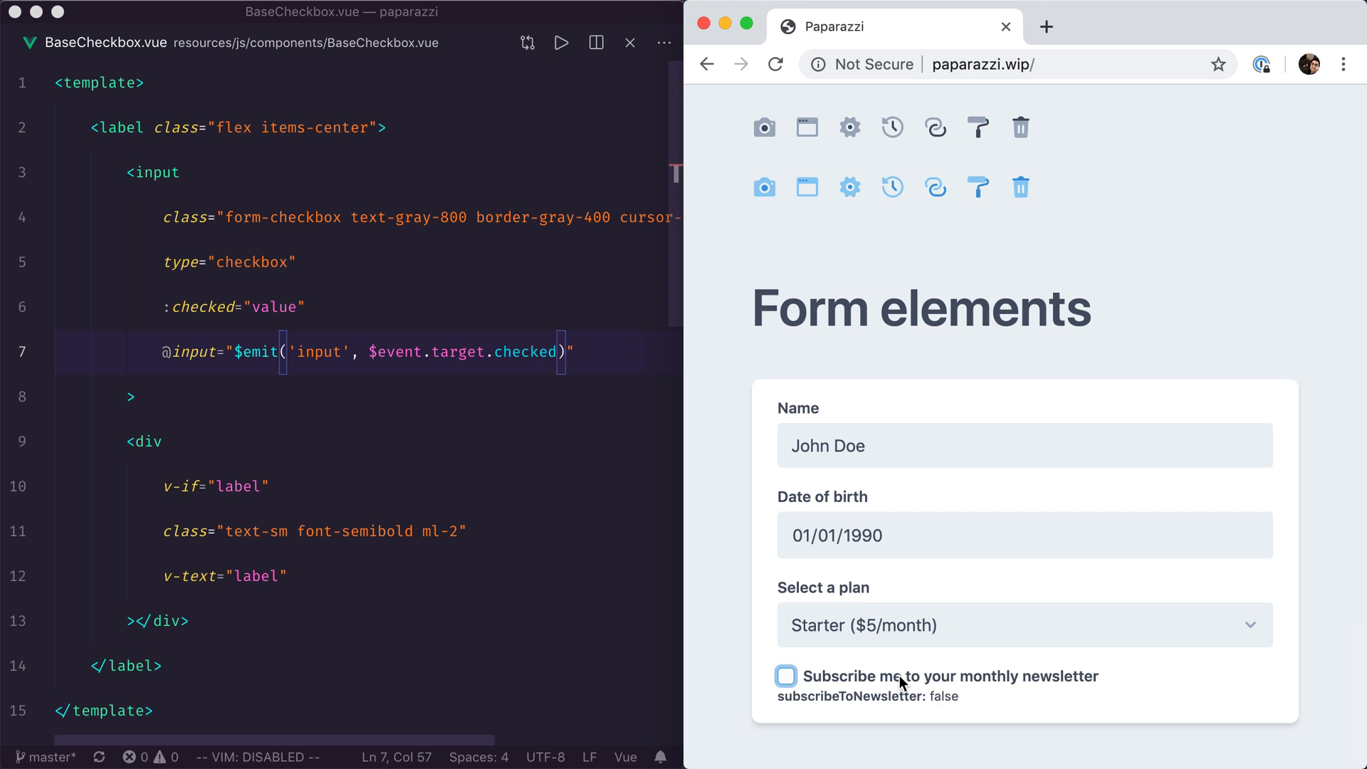
{"action": "left_click", "coordinate": [786, 675]}
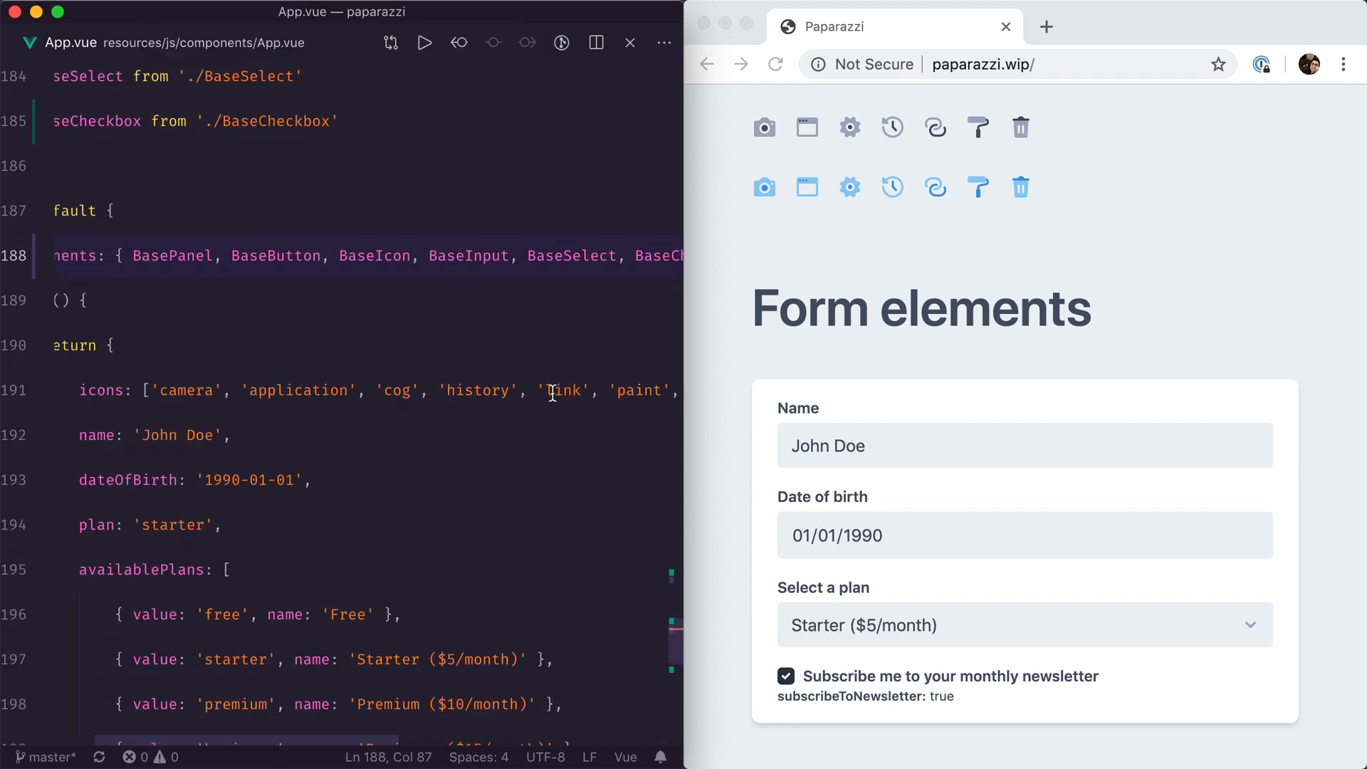
Delete the subscribeToNewsletter debug markup from App.vue and review the finished form.
{"action": "scroll", "scroll_direction": "up", "scroll_amount": 3}
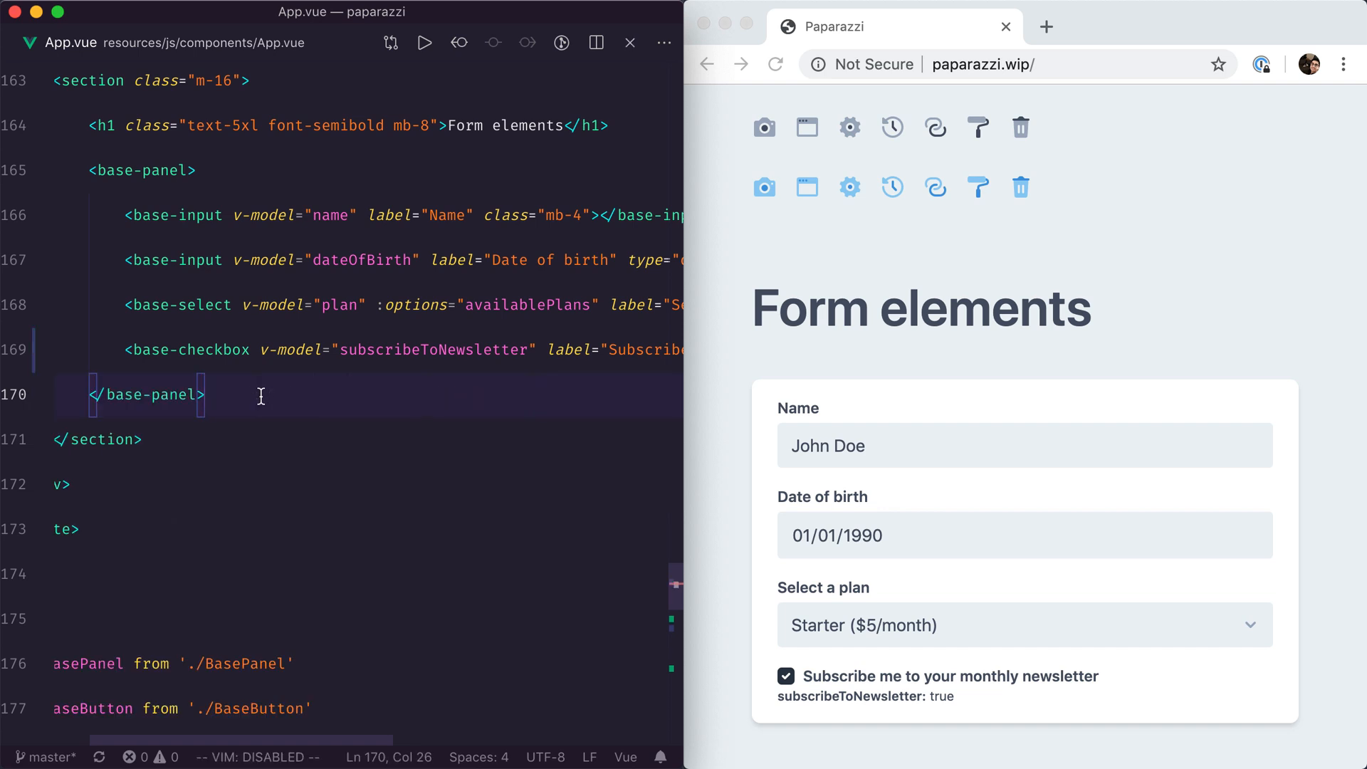
{"action": "left_click", "coordinate": [786, 675]}
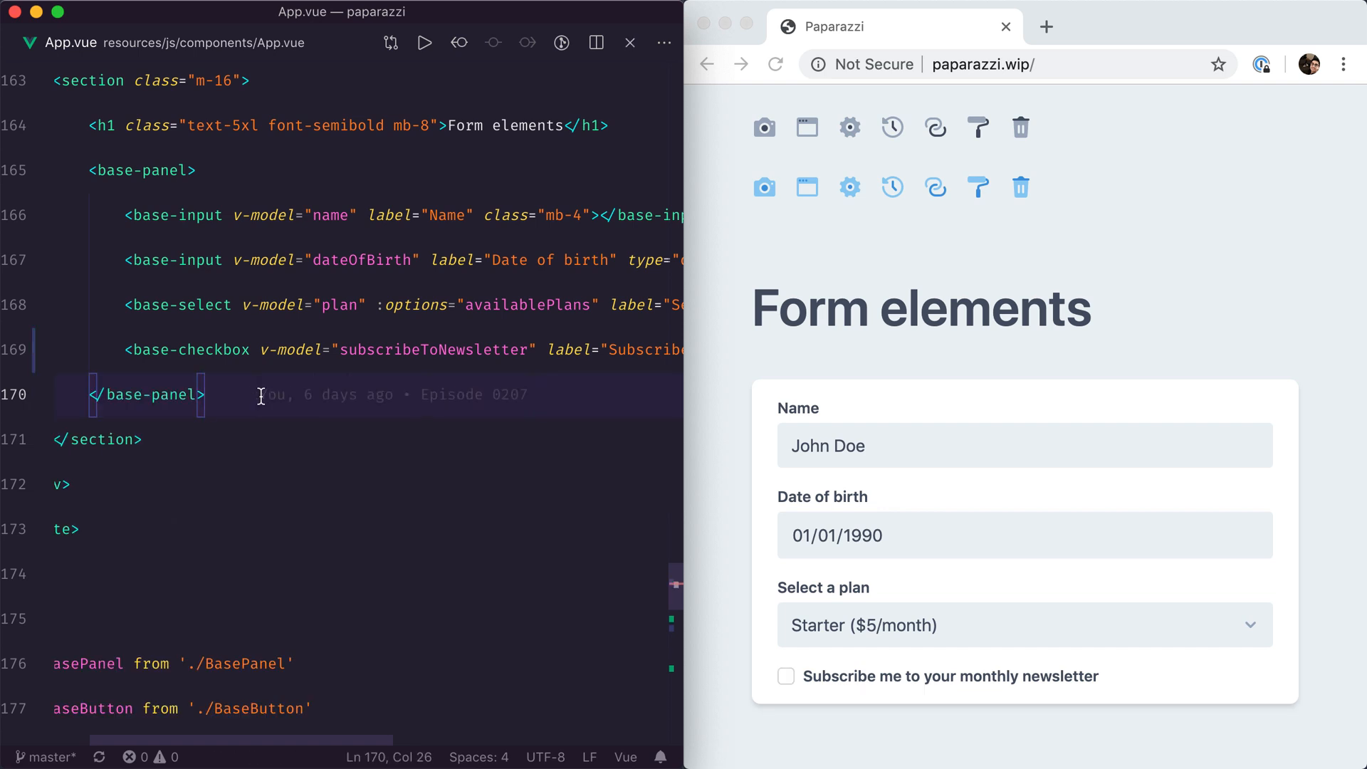
{"action": "scroll", "scroll_direction": "down", "scroll_amount": 3}
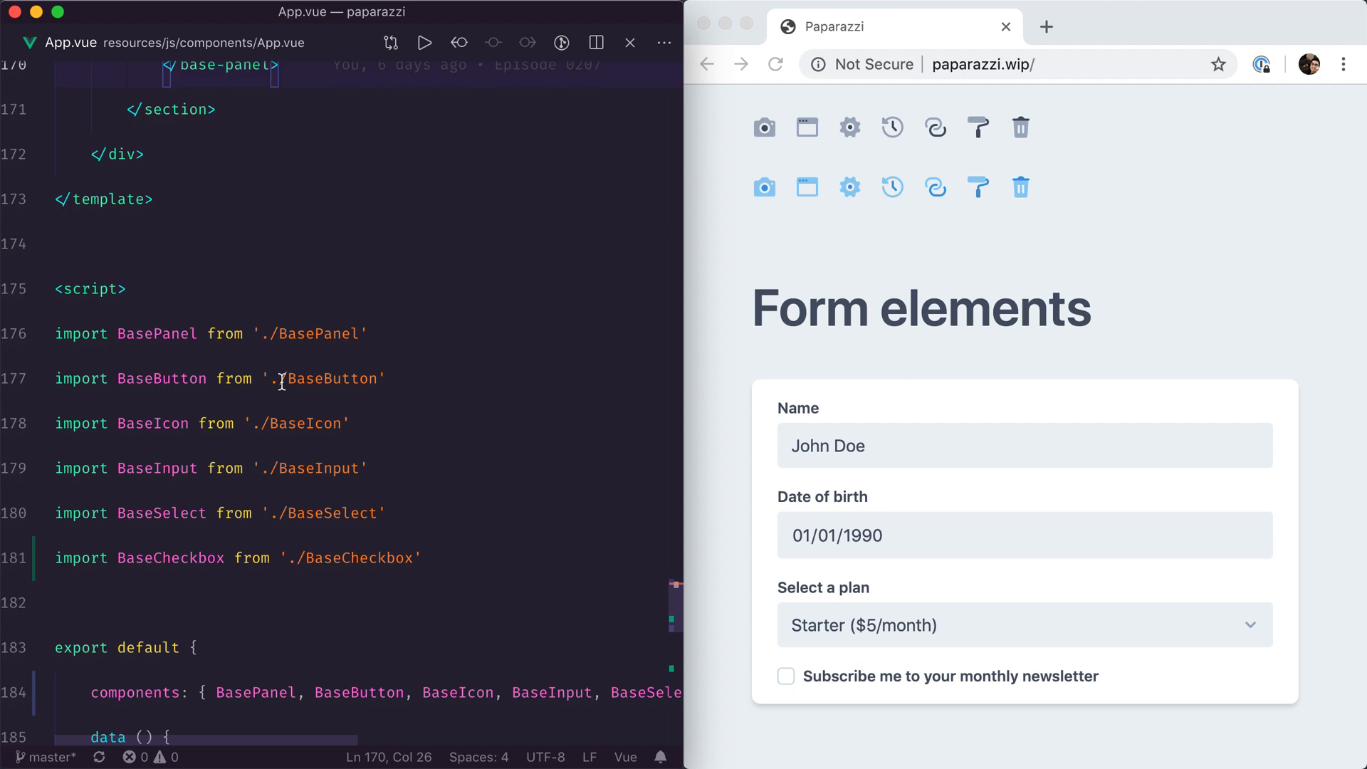
{"action": "mouse_move", "coordinate": [759, 472]}
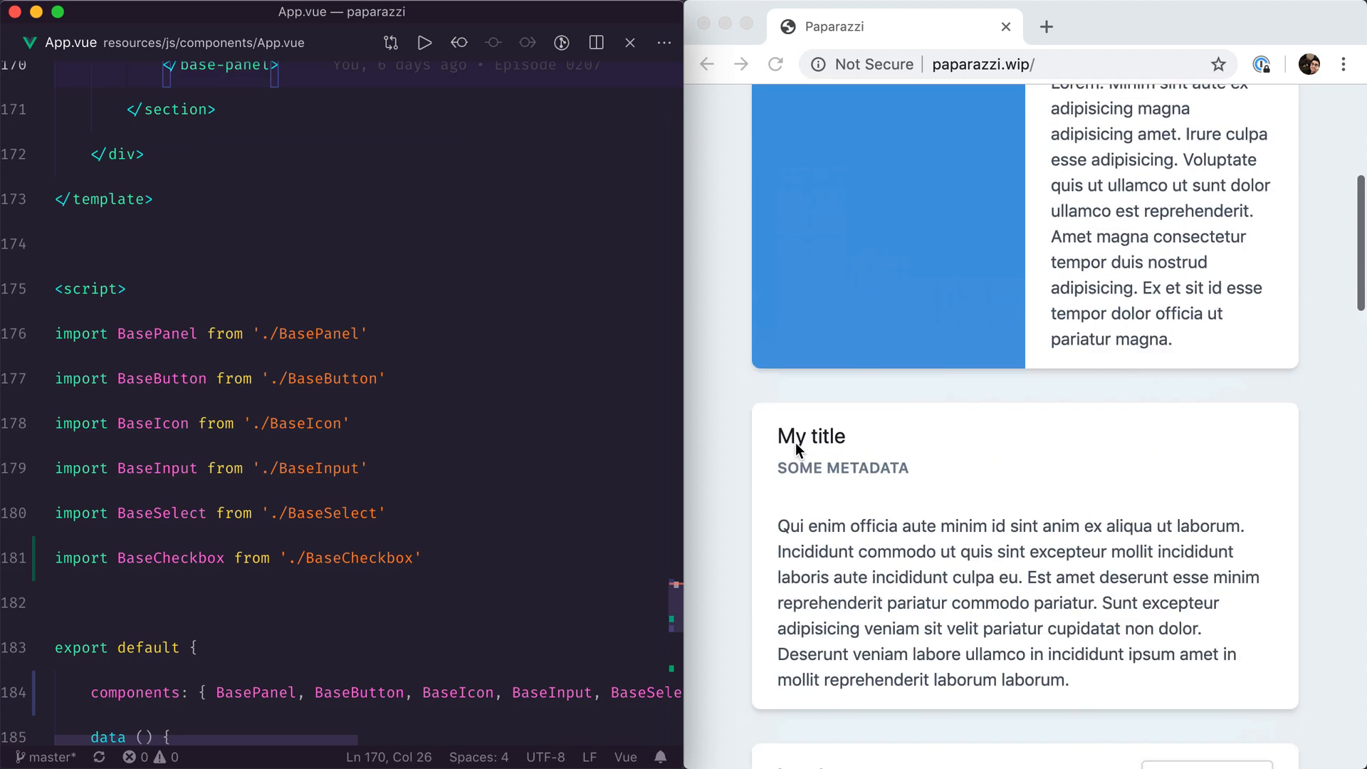
{"action": "scroll", "scroll_direction": "down", "scroll_amount": 3}
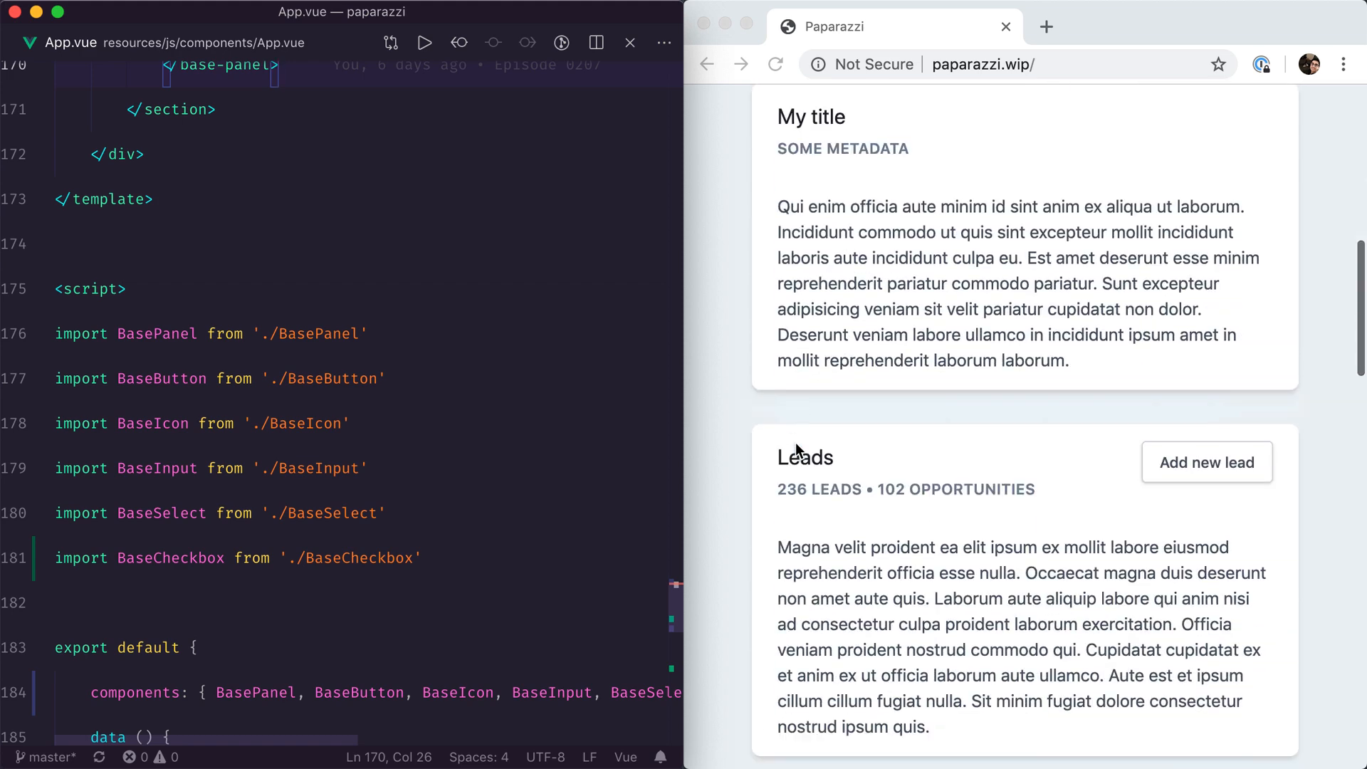
{"action": "scroll", "scroll_direction": "down", "scroll_amount": 3}
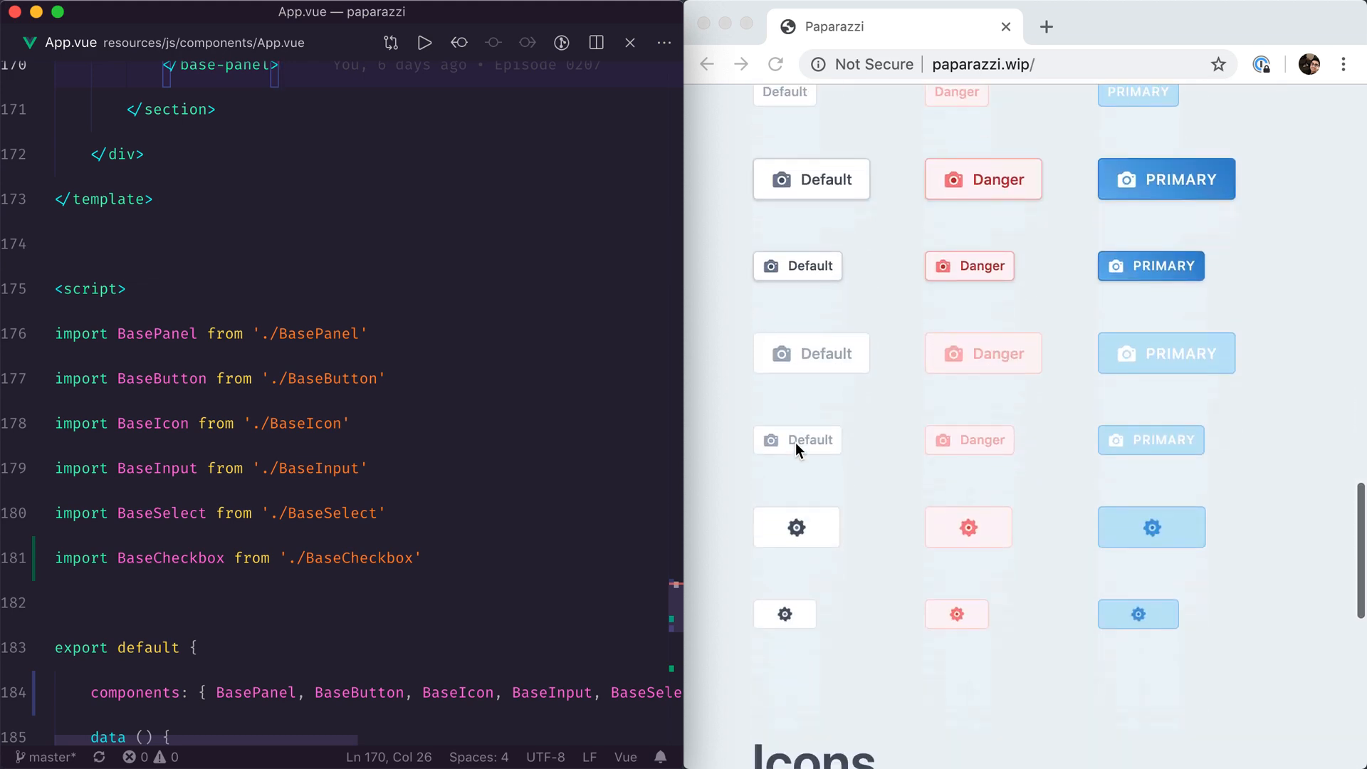
{"action": "scroll", "scroll_direction": "down", "scroll_amount": 3}
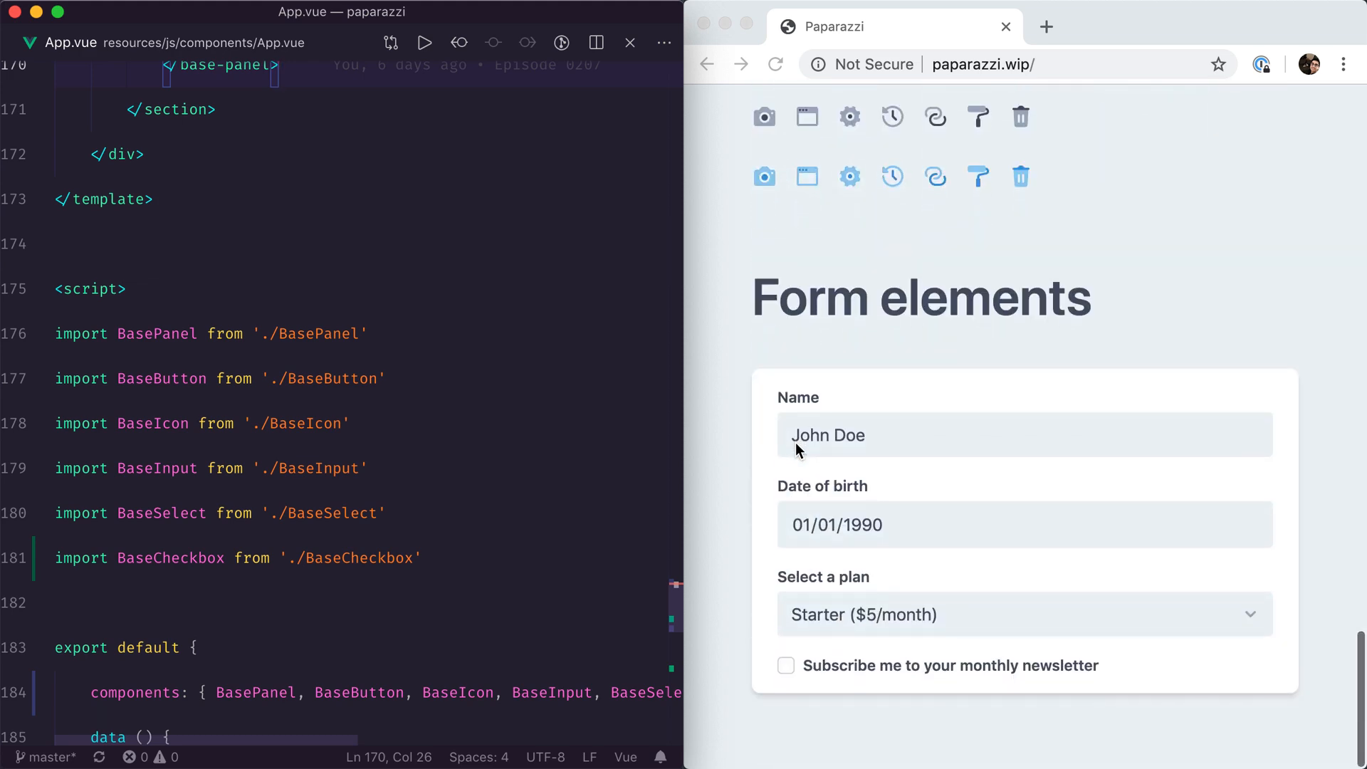
{"action": "scroll", "scroll_direction": "down", "scroll_amount": 3}
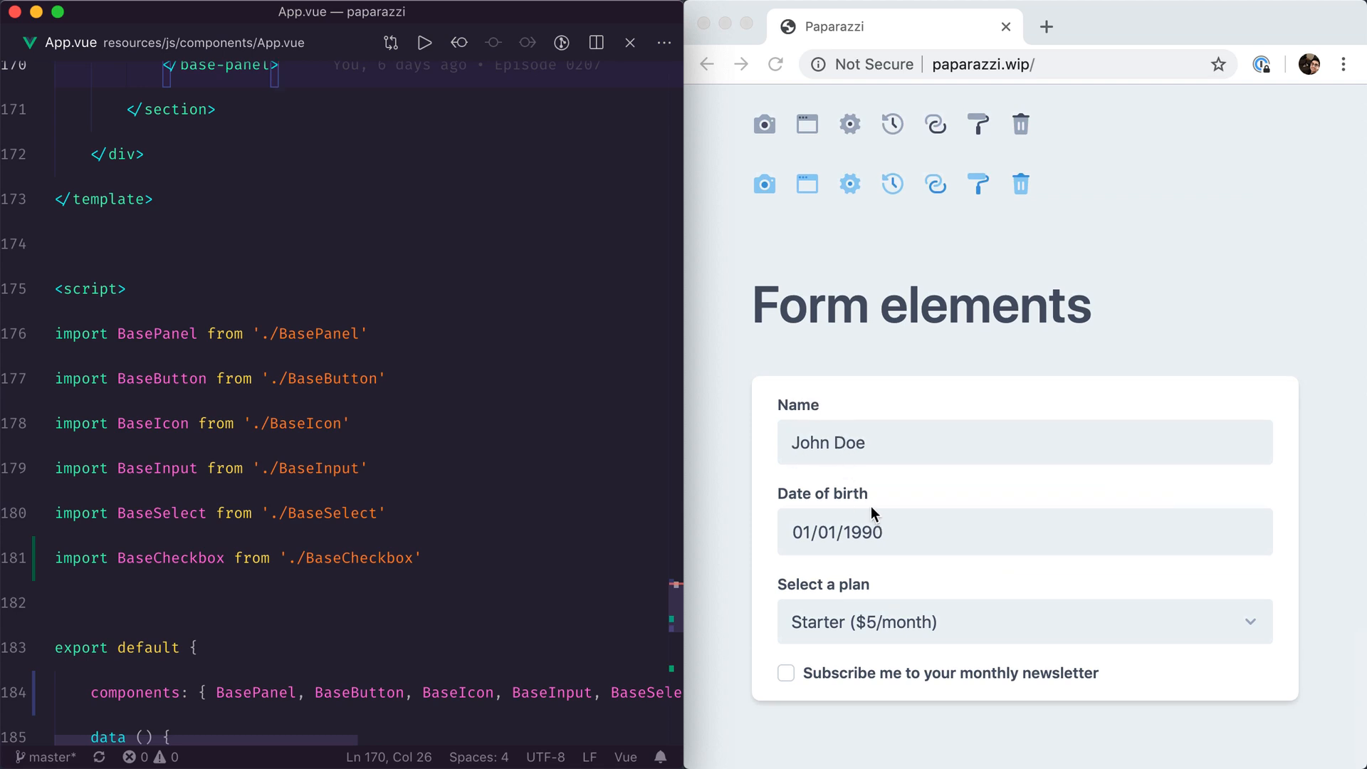
{"action": "mouse_move", "coordinate": [844, 665]}
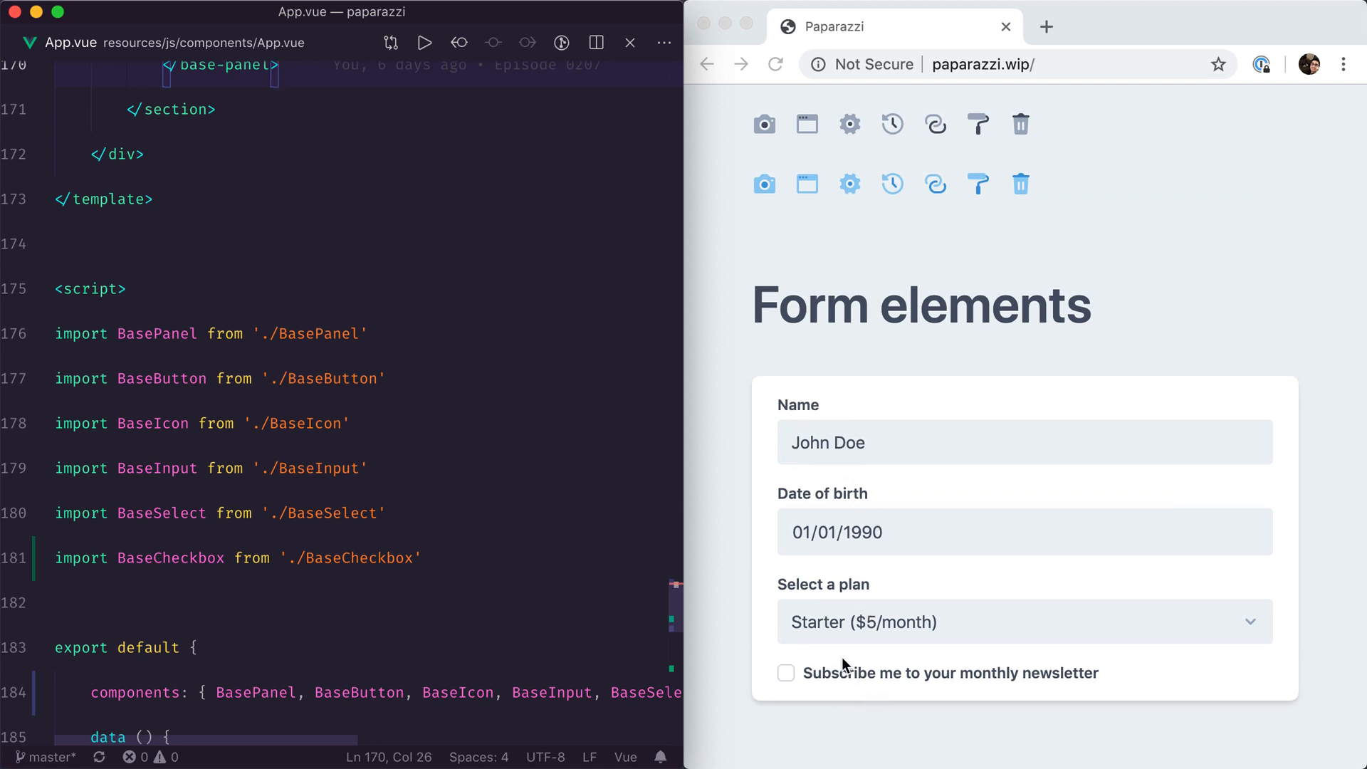